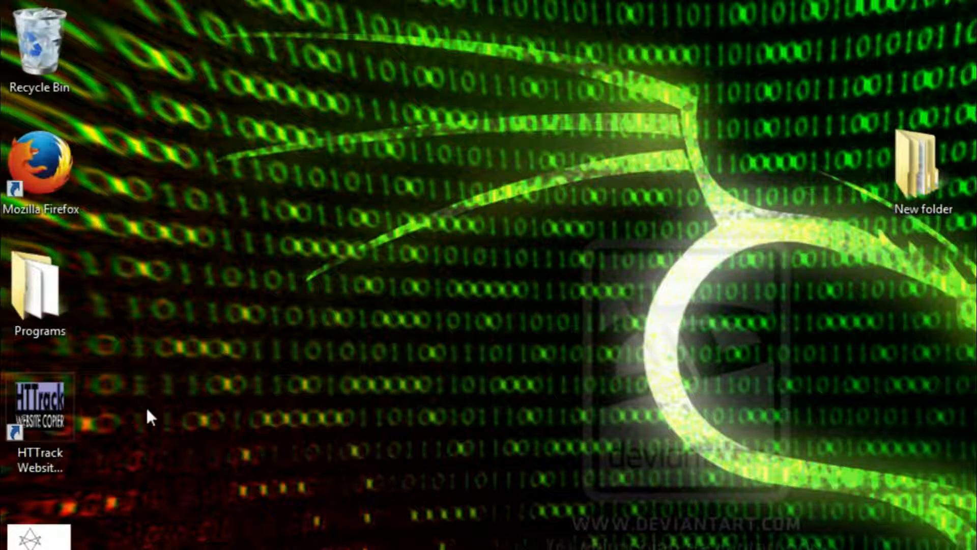
mouse_move(161, 427)
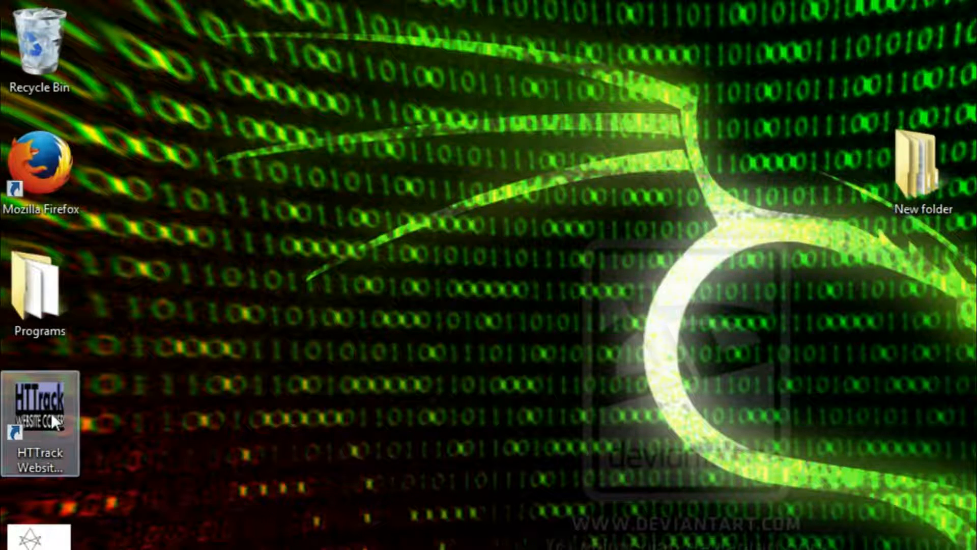
Step: Launch HTTrack Website Copier from its desktop shortcut to reach the welcome screen
double_click(41, 415)
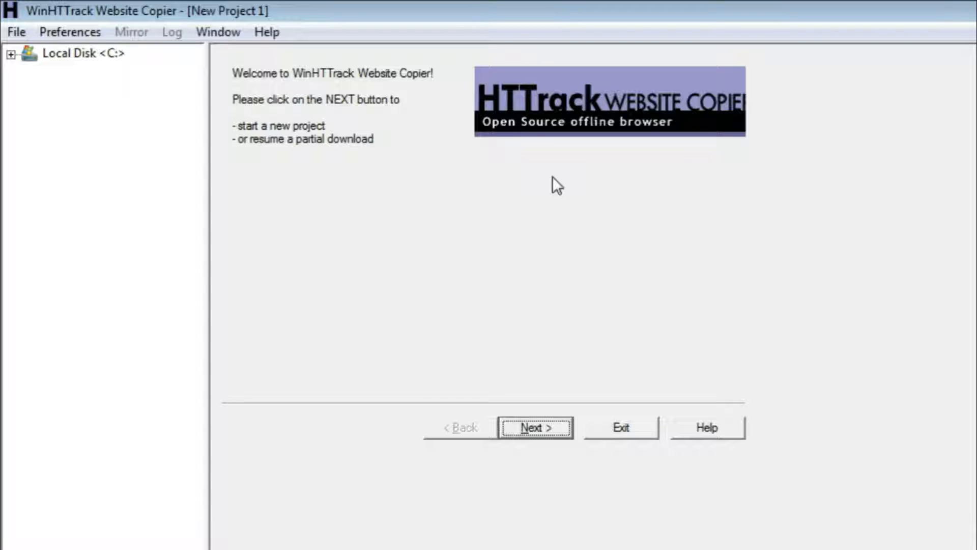
mouse_move(174, 84)
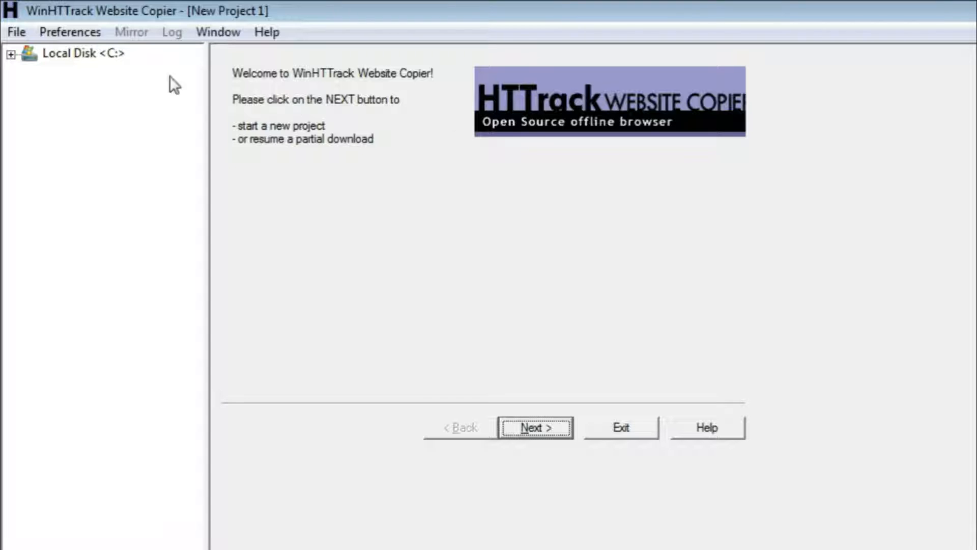
mouse_move(764, 260)
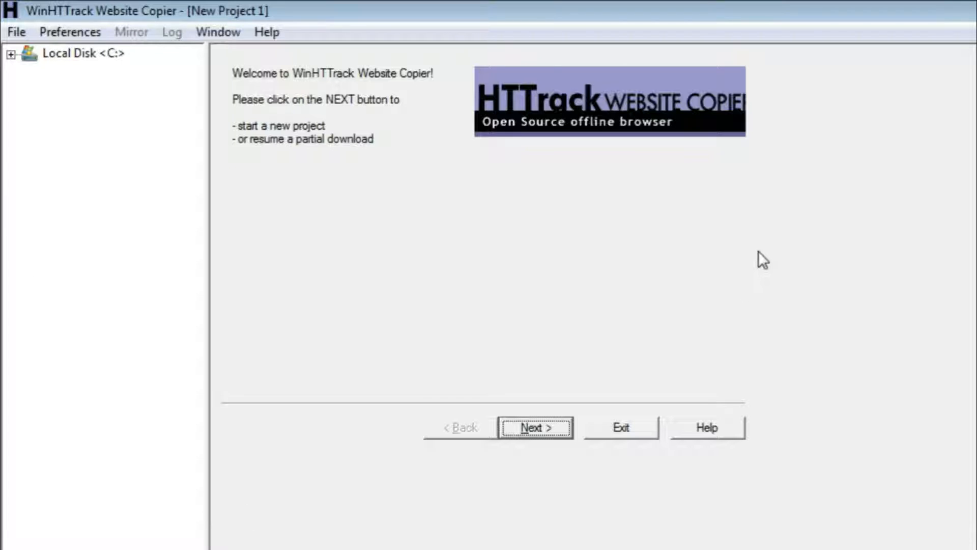
Step: Start a new project named 'test' under the default base path C:\My Web Sites
click(534, 427)
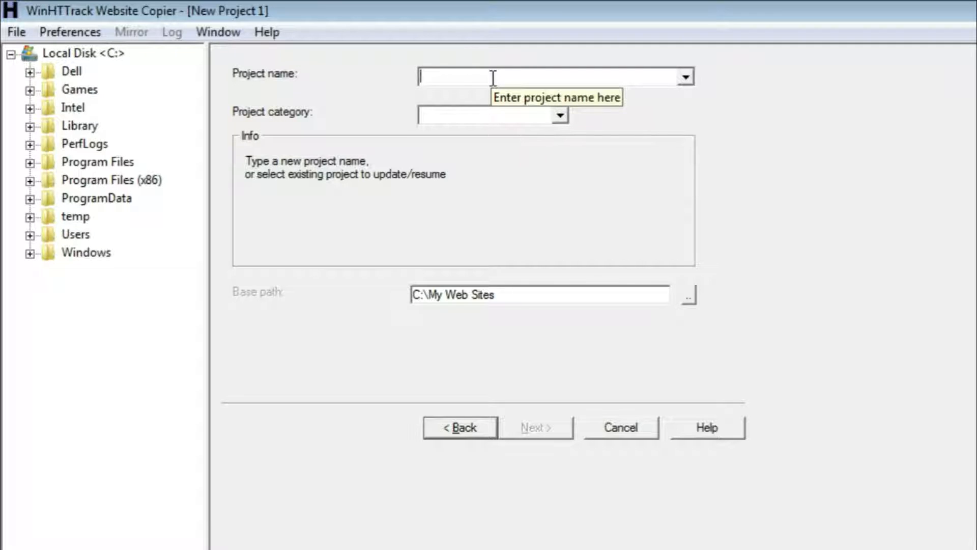
text(test)
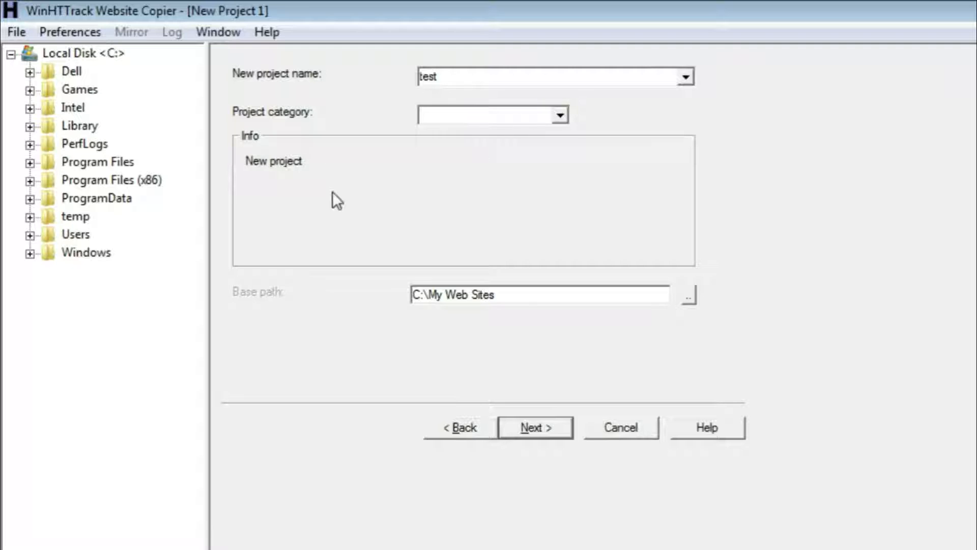
mouse_move(429, 297)
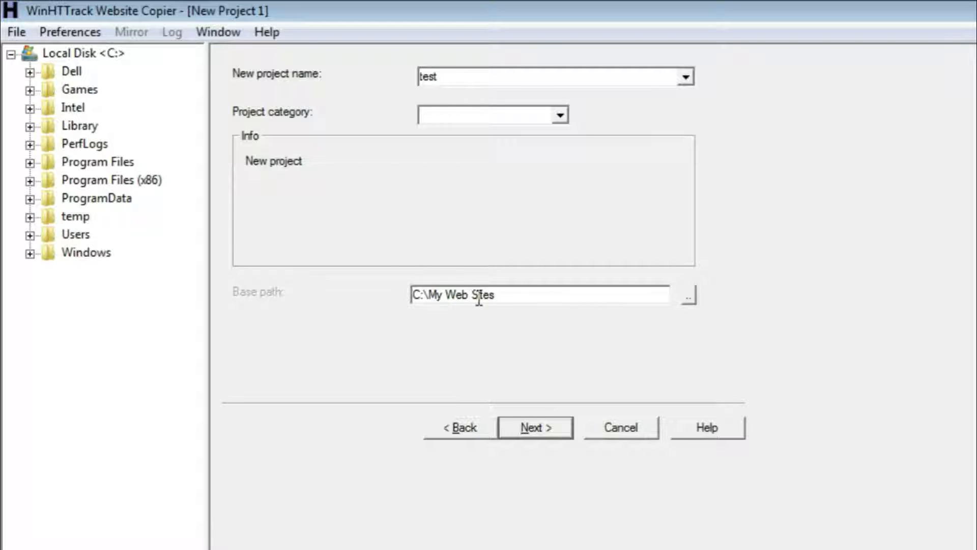
Step: Reach the mirroring step and keep the action as Download web site(s)
click(535, 427)
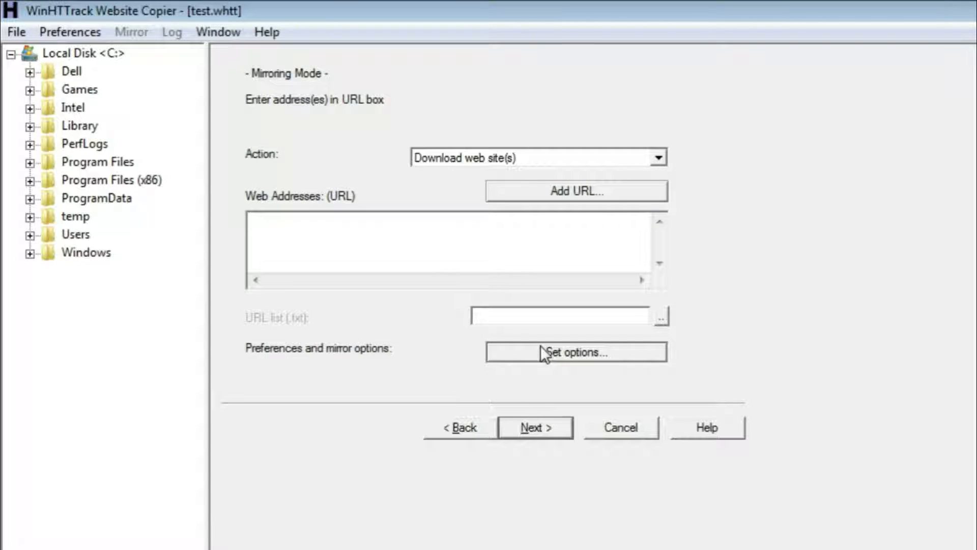
click(659, 157)
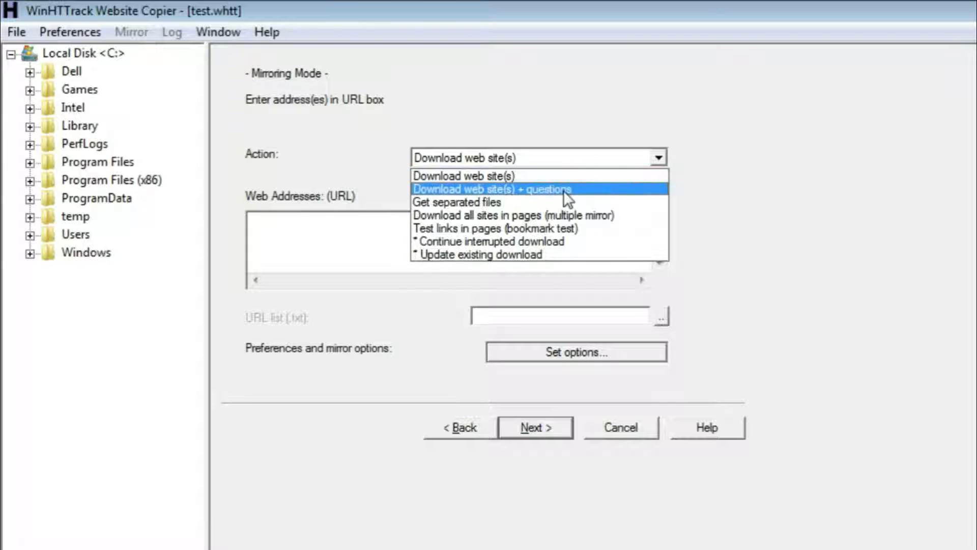
mouse_move(530, 176)
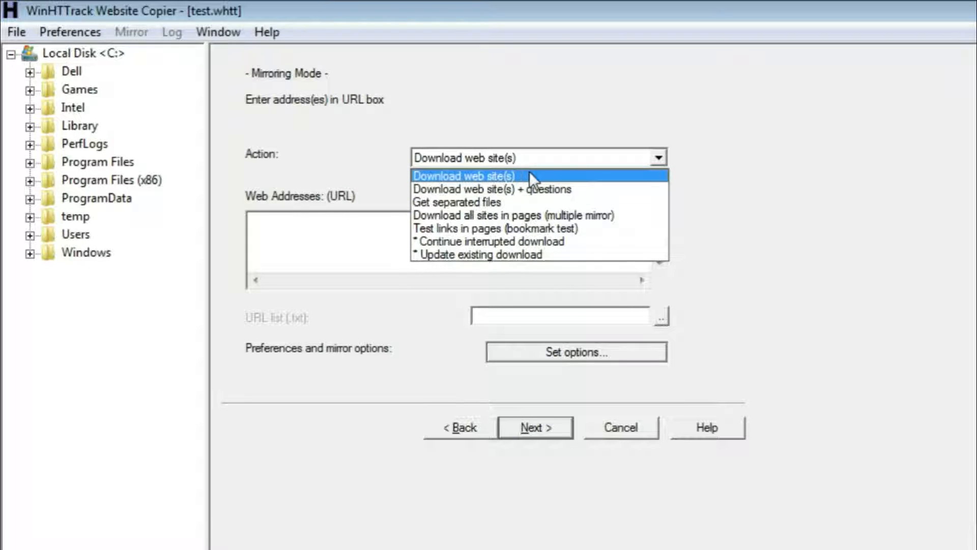
mouse_move(458, 179)
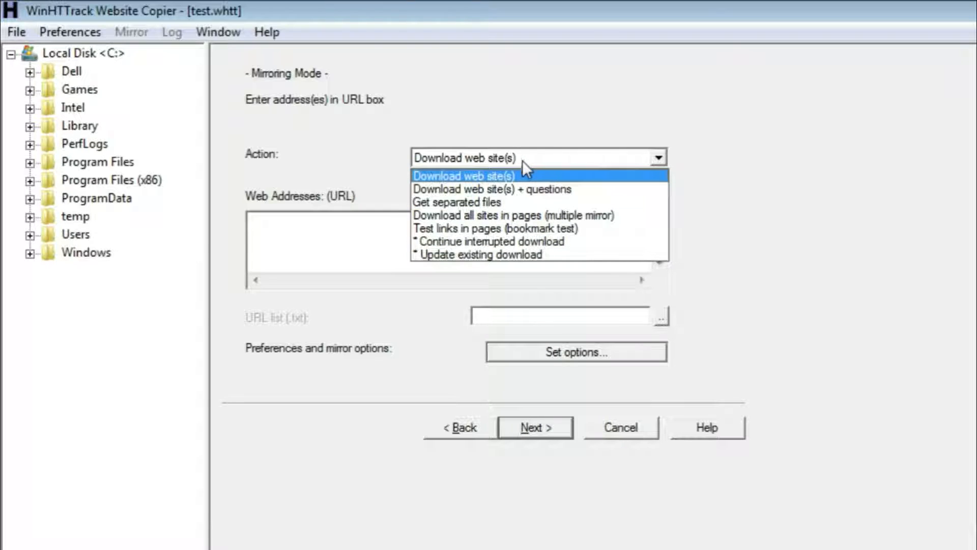
mouse_move(530, 180)
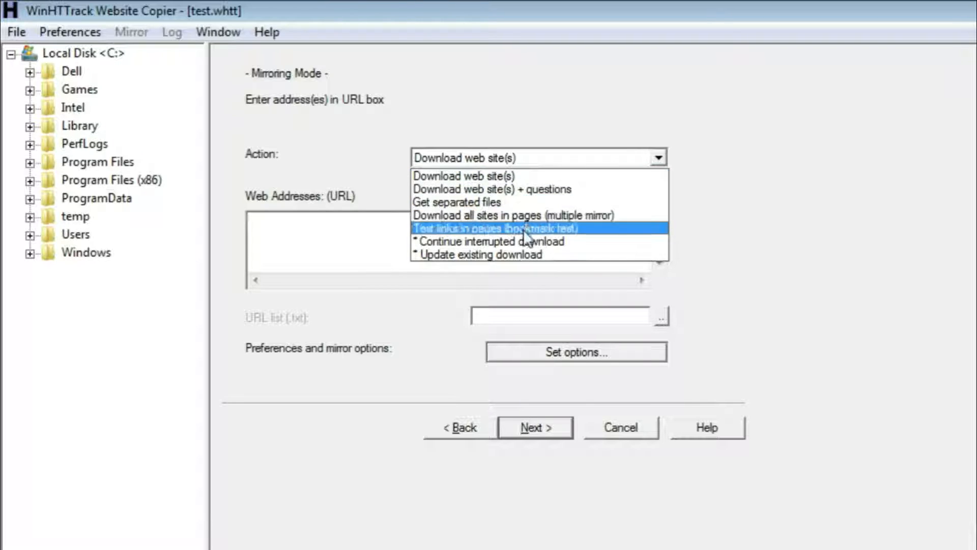
mouse_move(510, 241)
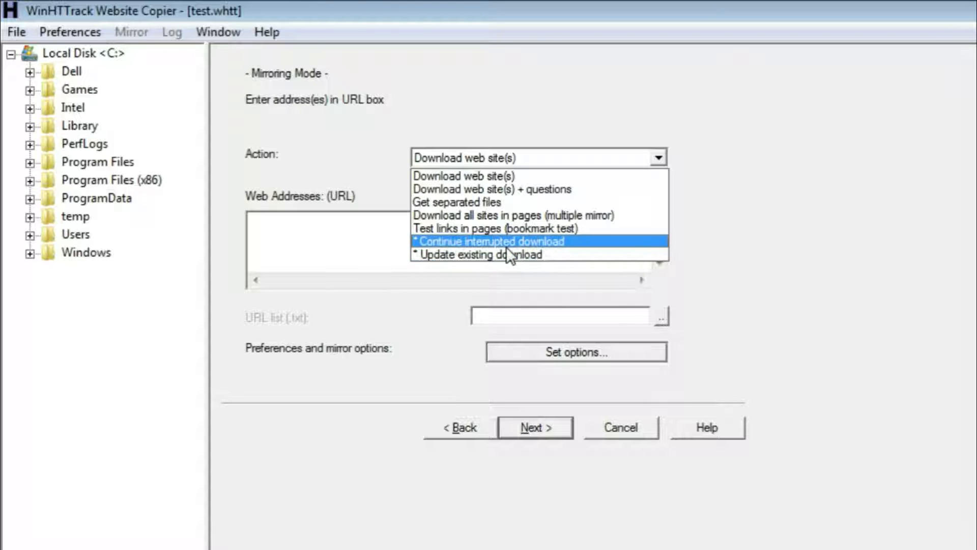
mouse_move(502, 176)
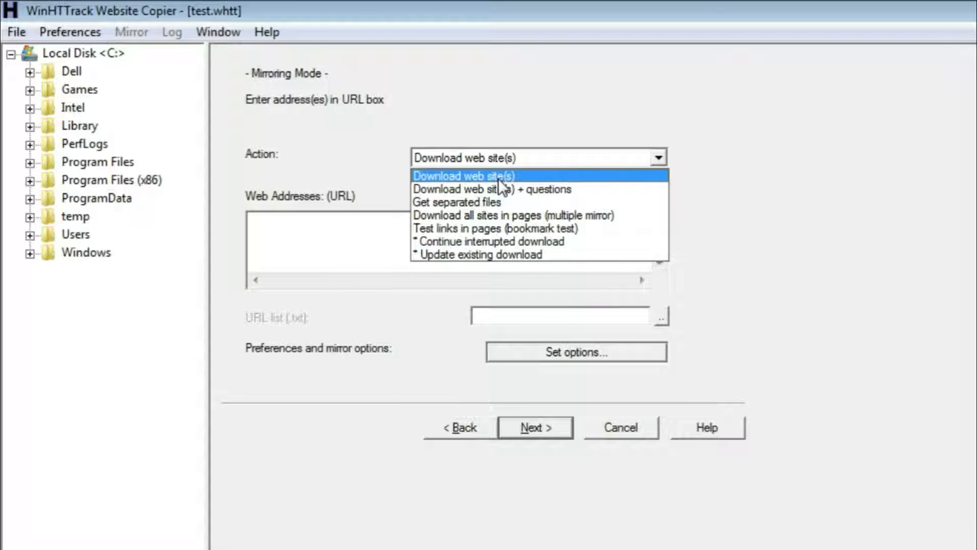
mouse_move(499, 228)
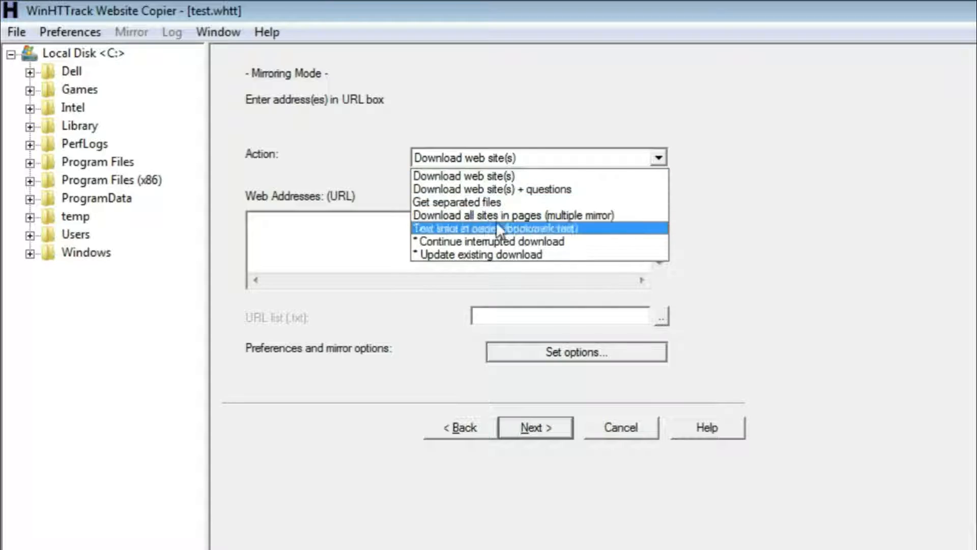
mouse_move(502, 241)
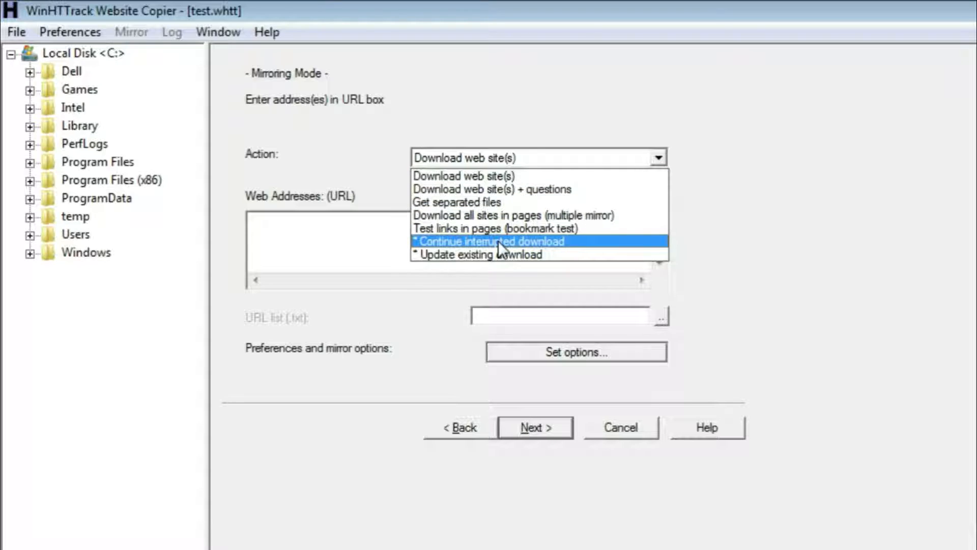
mouse_move(589, 253)
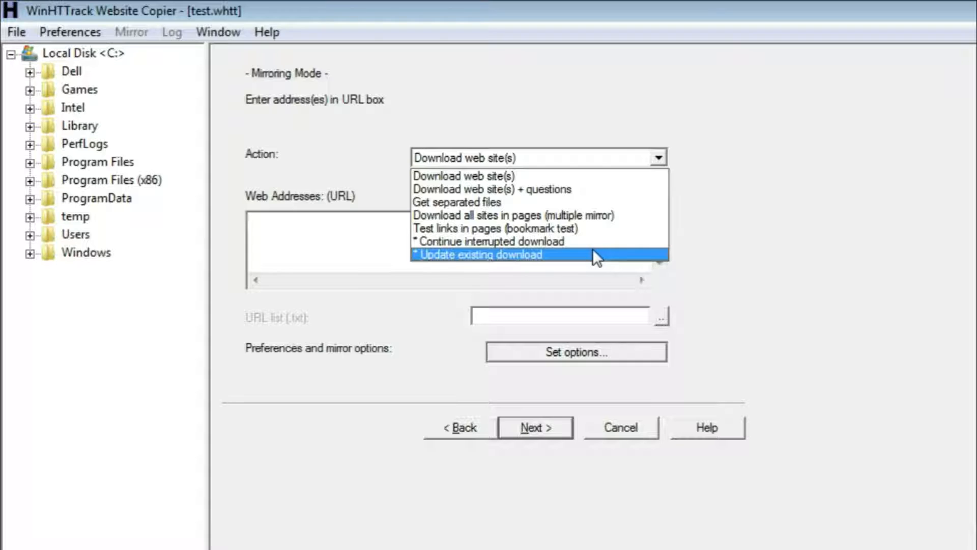
mouse_move(520, 268)
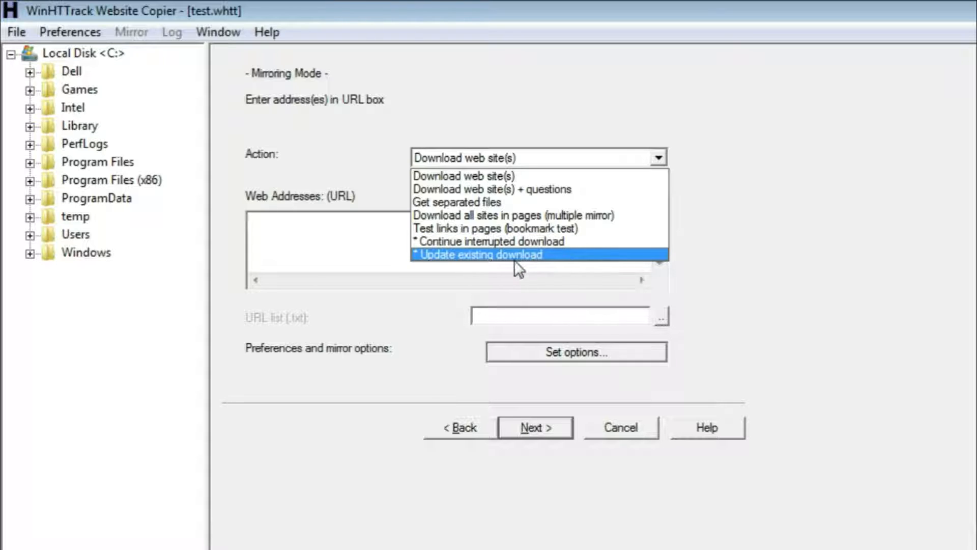
click(464, 176)
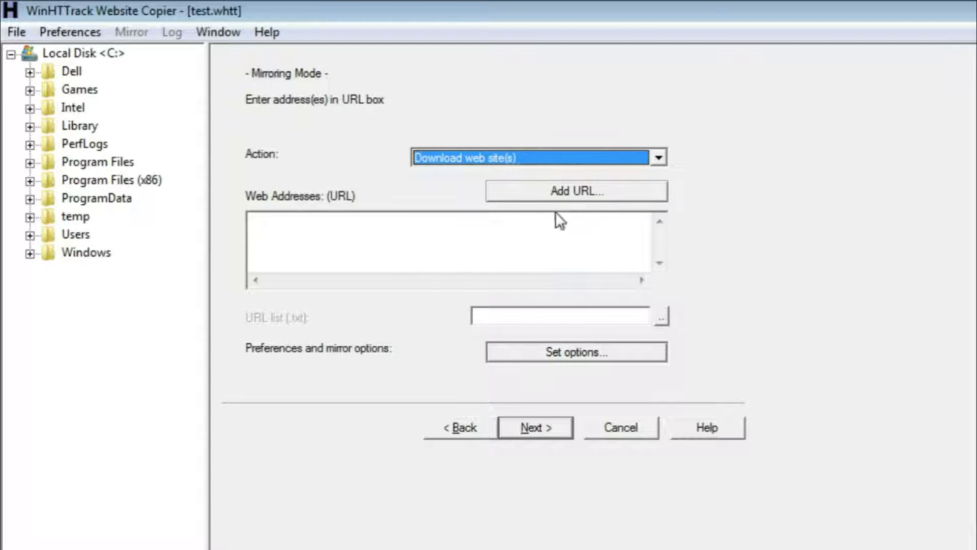
click(575, 190)
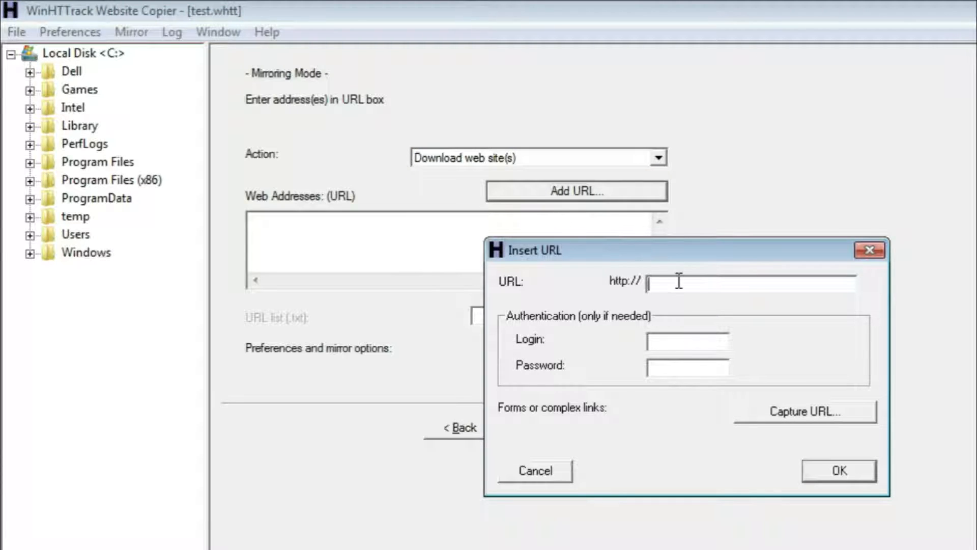
mouse_move(718, 314)
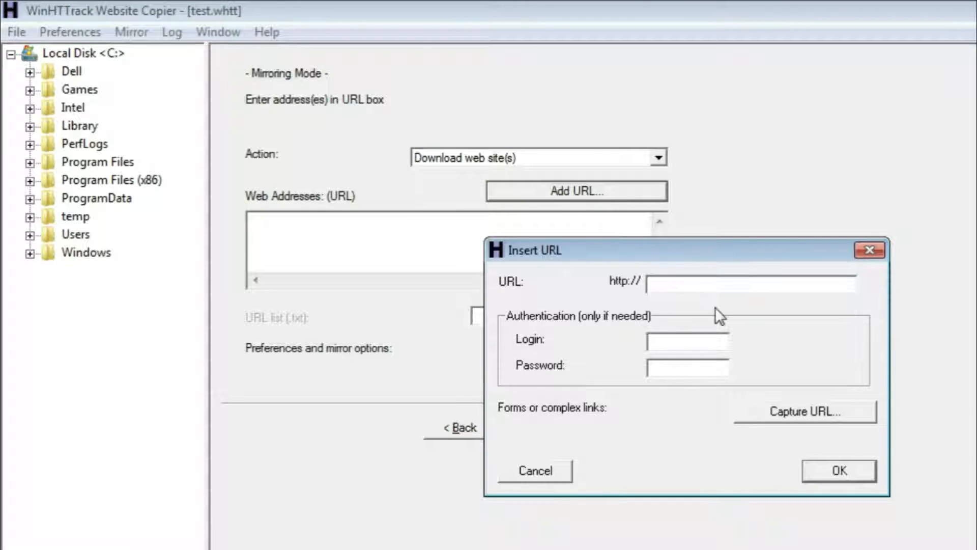
text(www)
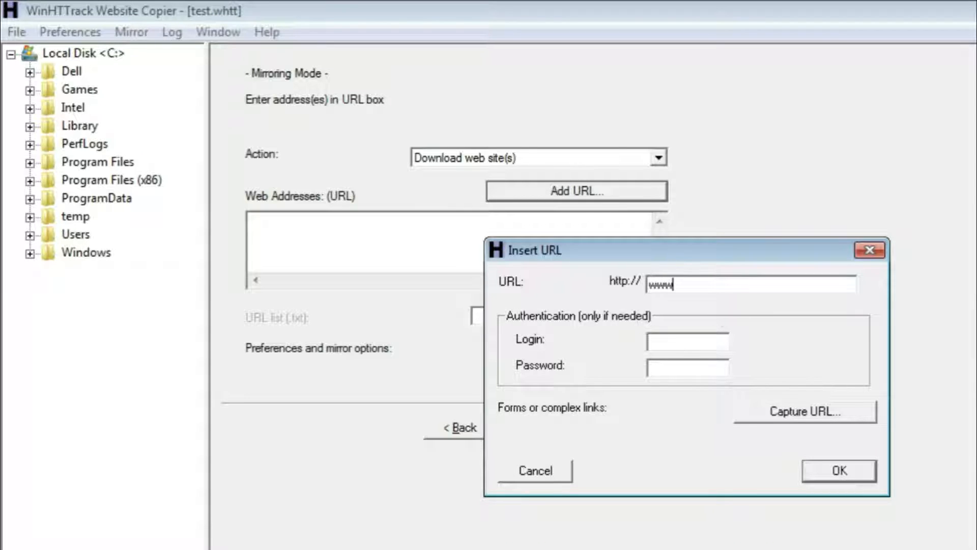
text(.hac)
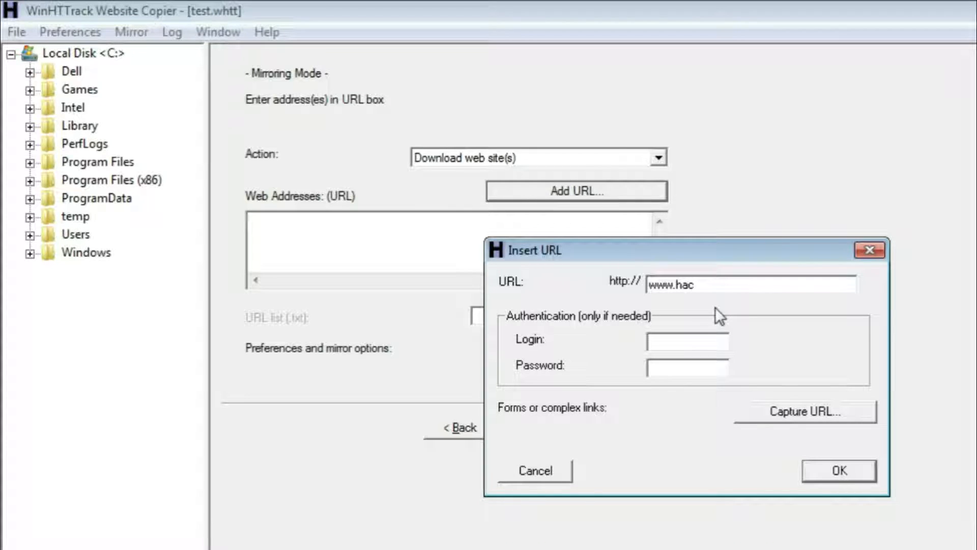
text(kthissite)
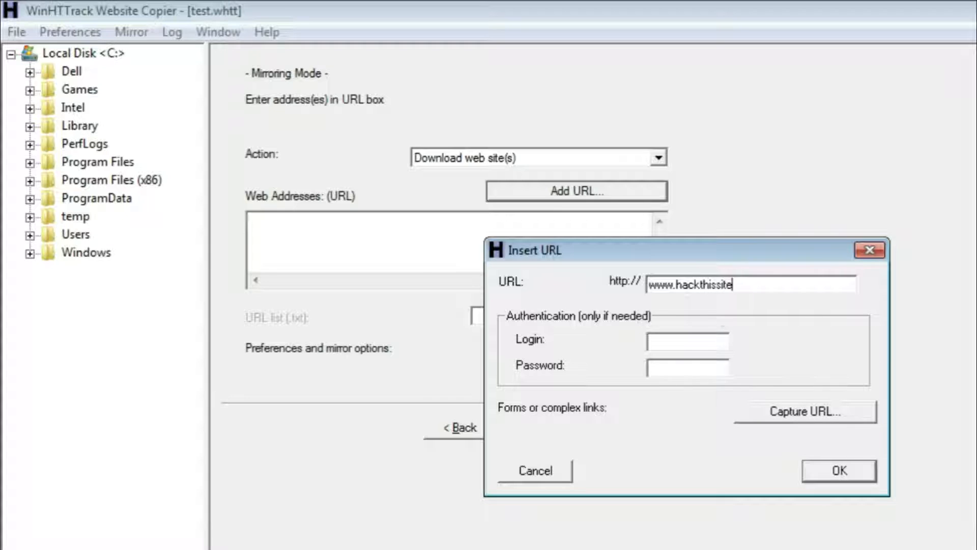
text(.org)
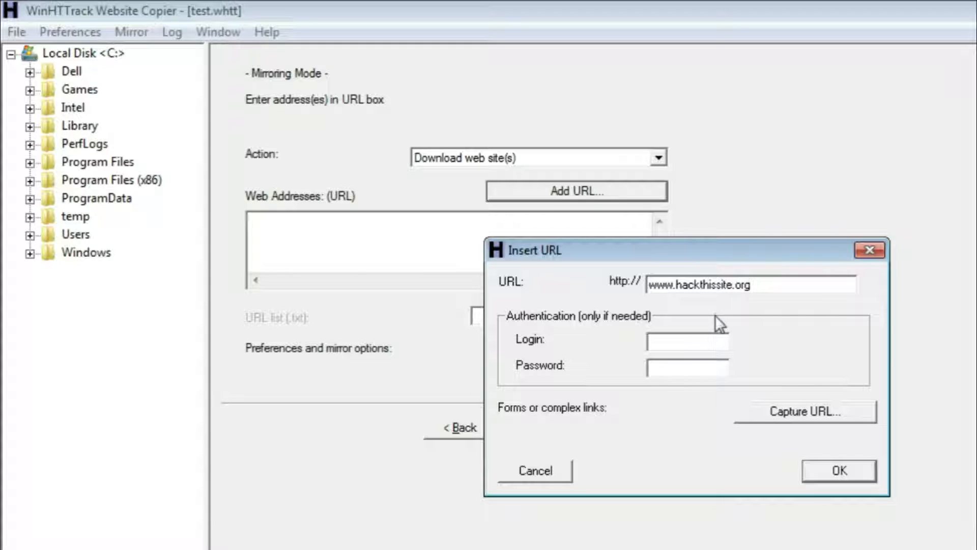
click(687, 342)
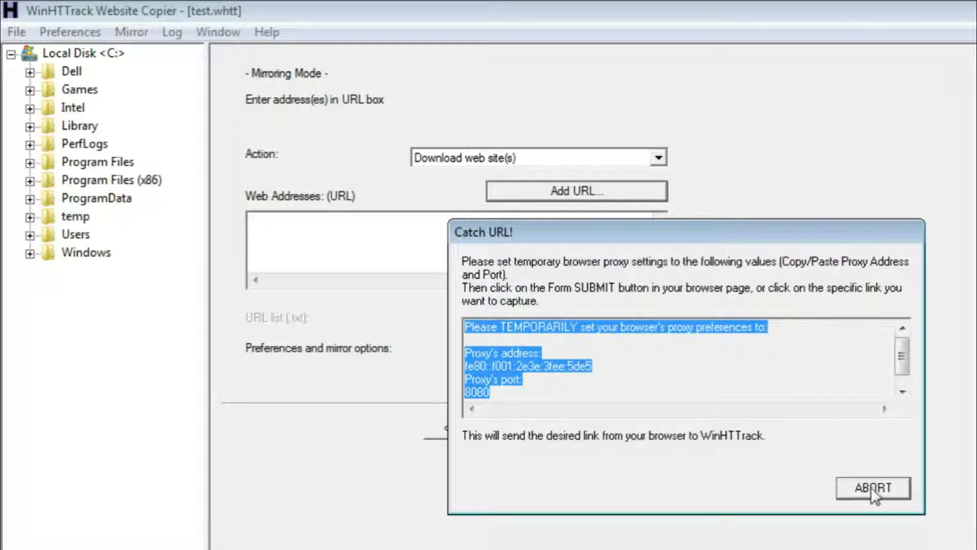
click(873, 488)
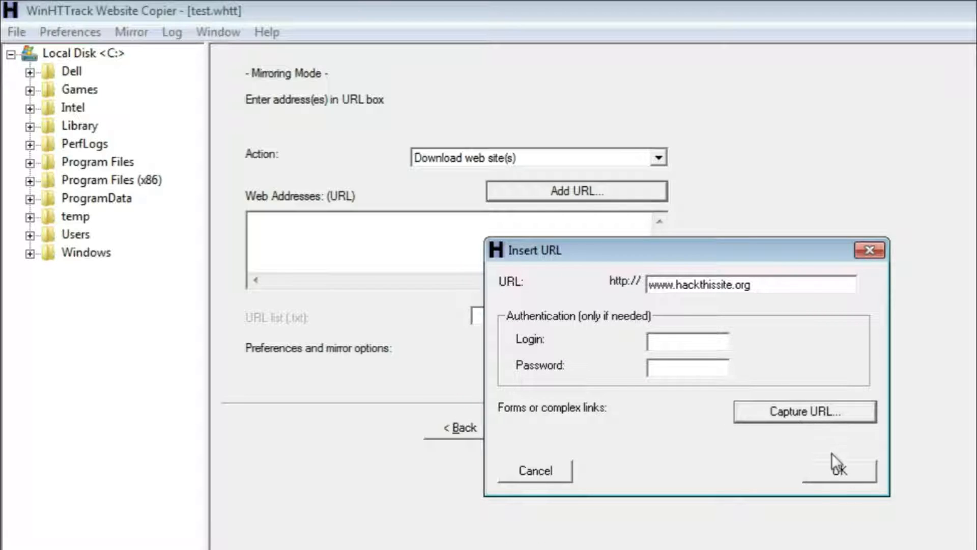
click(838, 469)
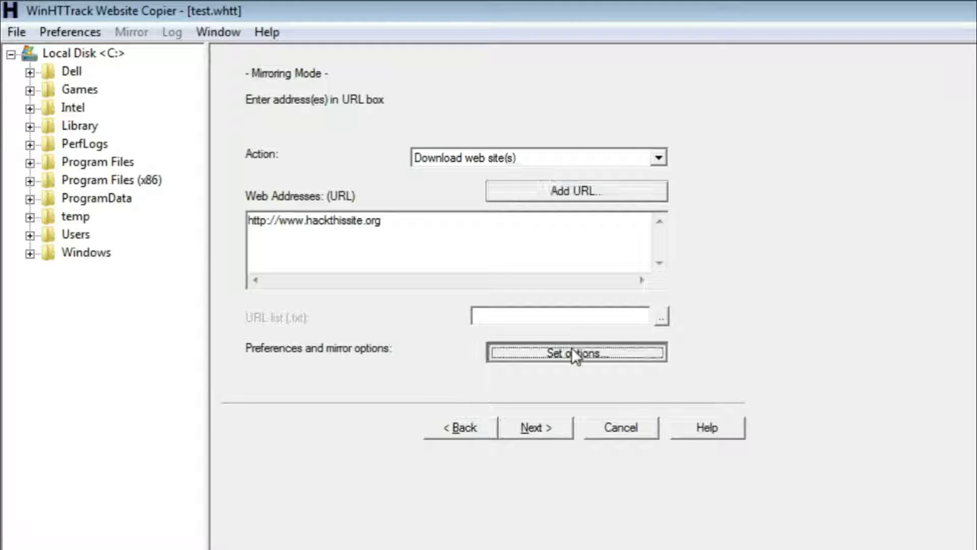
Step: Show the Scan Rules include/exclude filters in the mirror options window
click(575, 354)
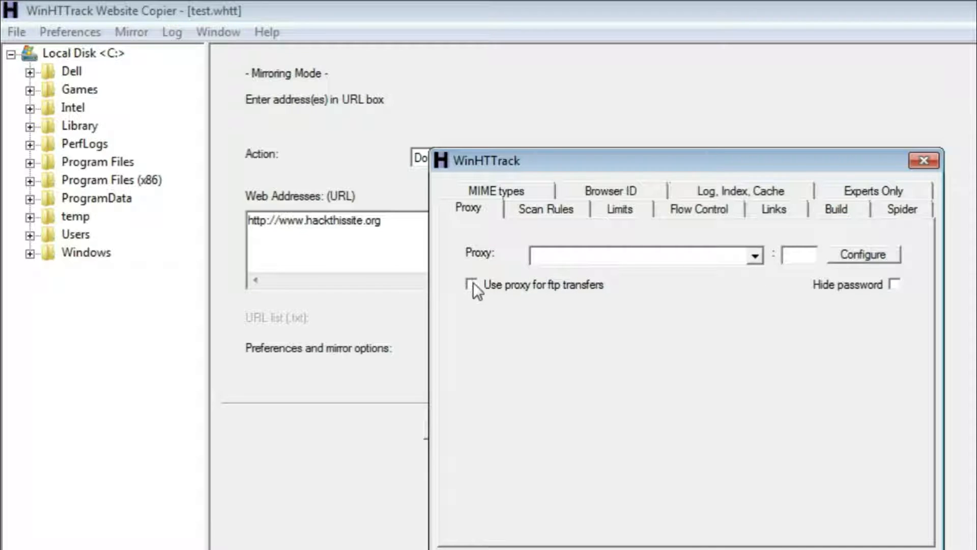
click(545, 207)
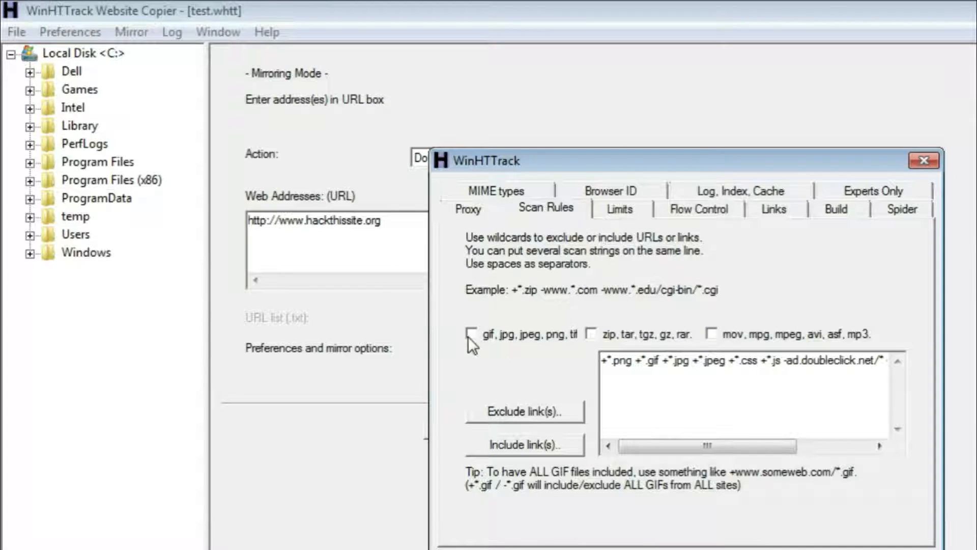
mouse_move(482, 349)
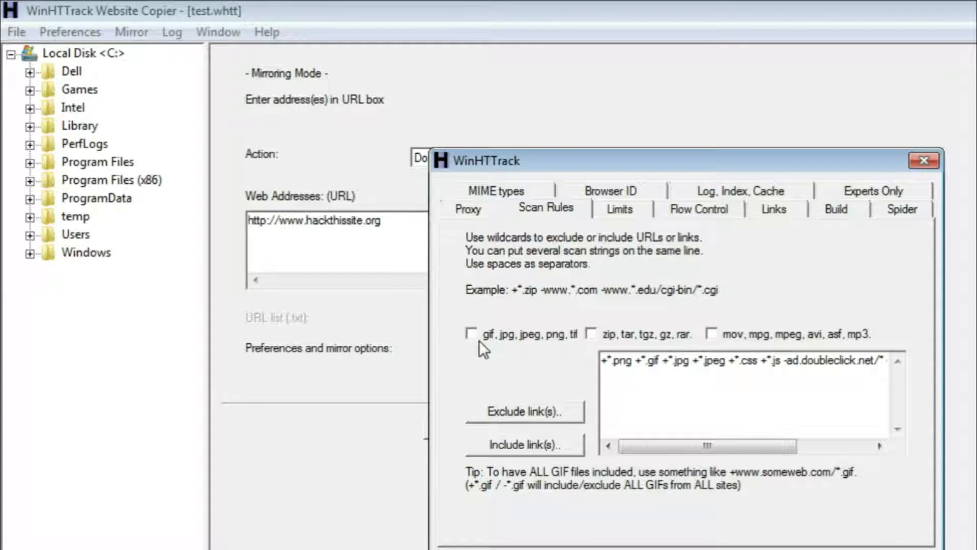
mouse_move(555, 348)
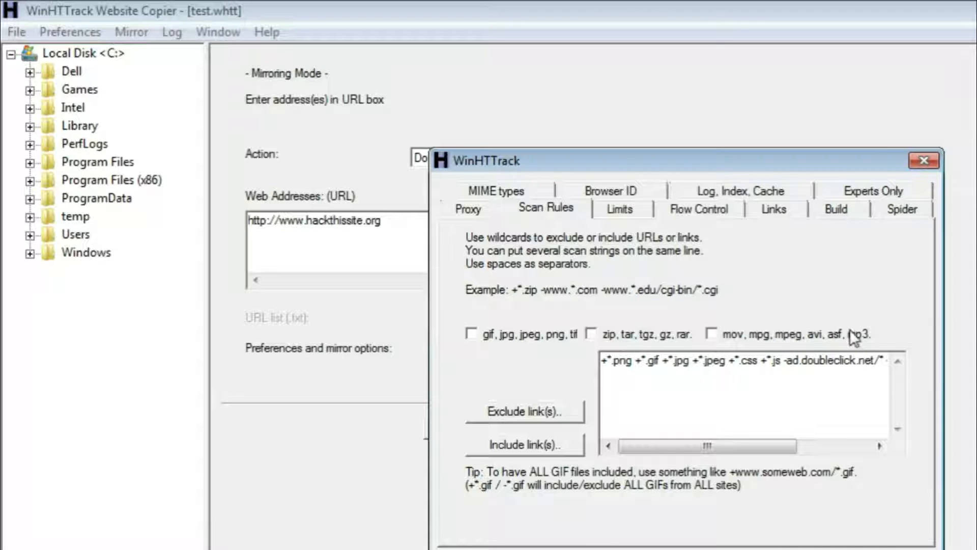
Step: Set maximum mirroring depth to 3 and maximum external depth to 1 in Limits
click(620, 209)
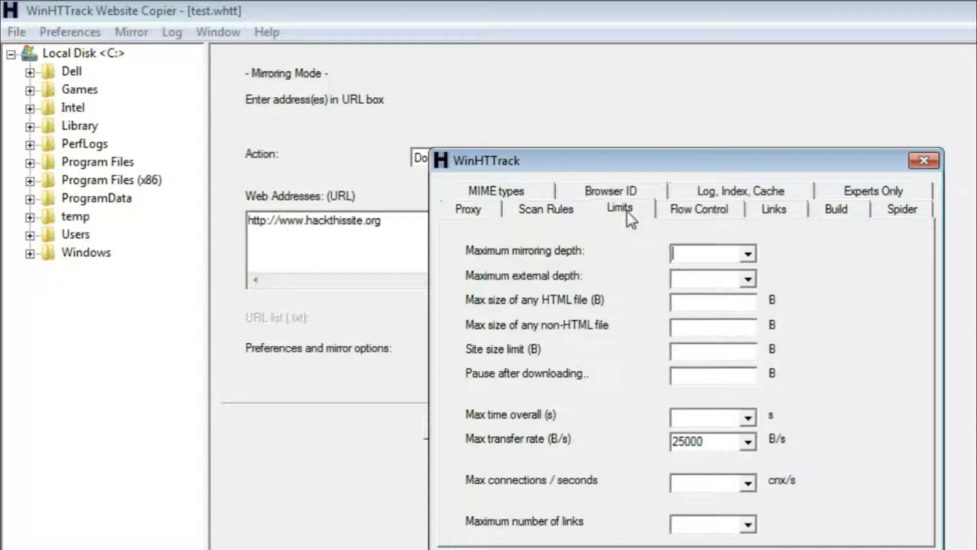
click(748, 253)
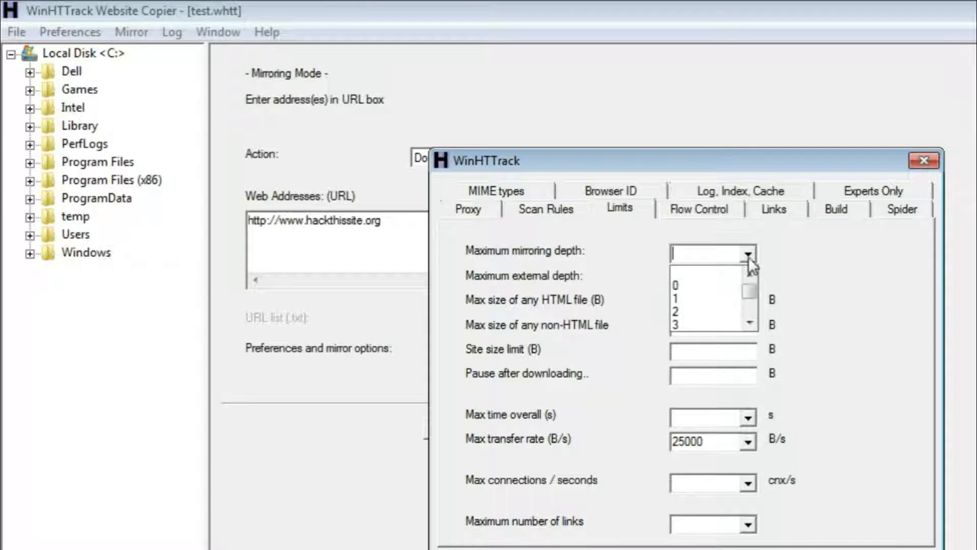
click(676, 325)
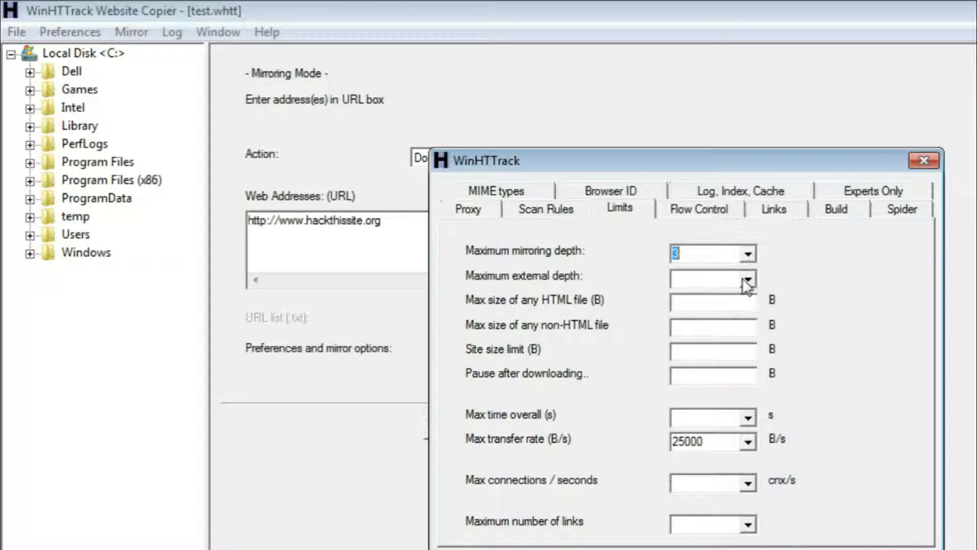
click(708, 278)
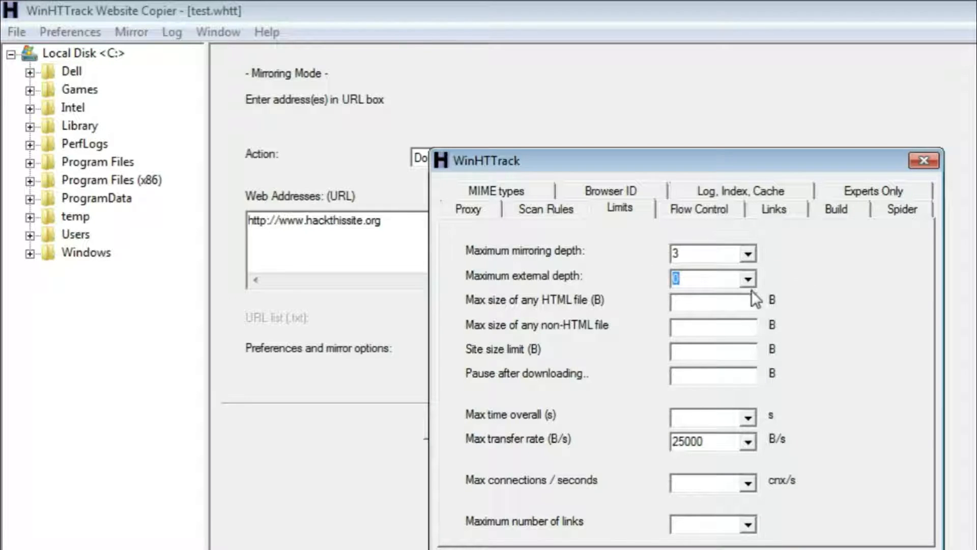
click(752, 279)
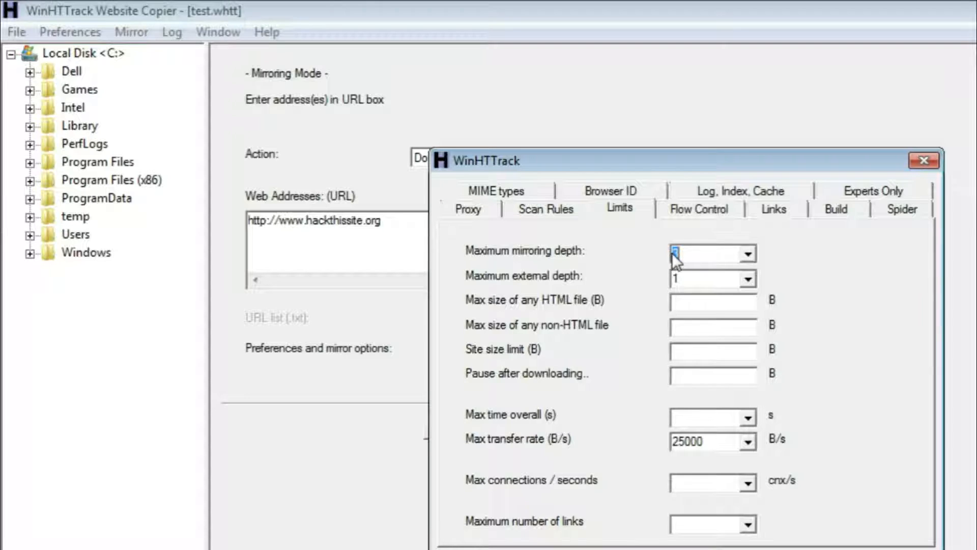
click(748, 254)
text(3)
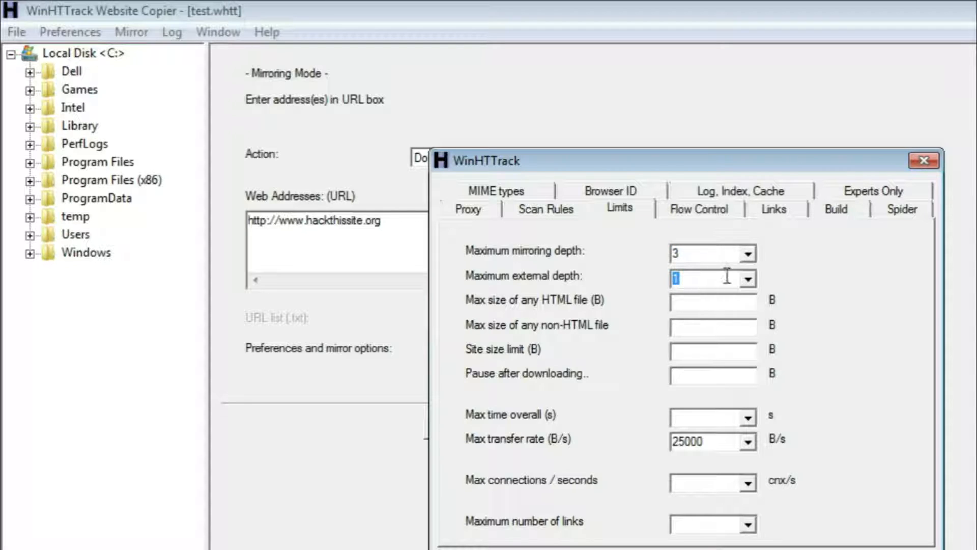
mouse_move(812, 291)
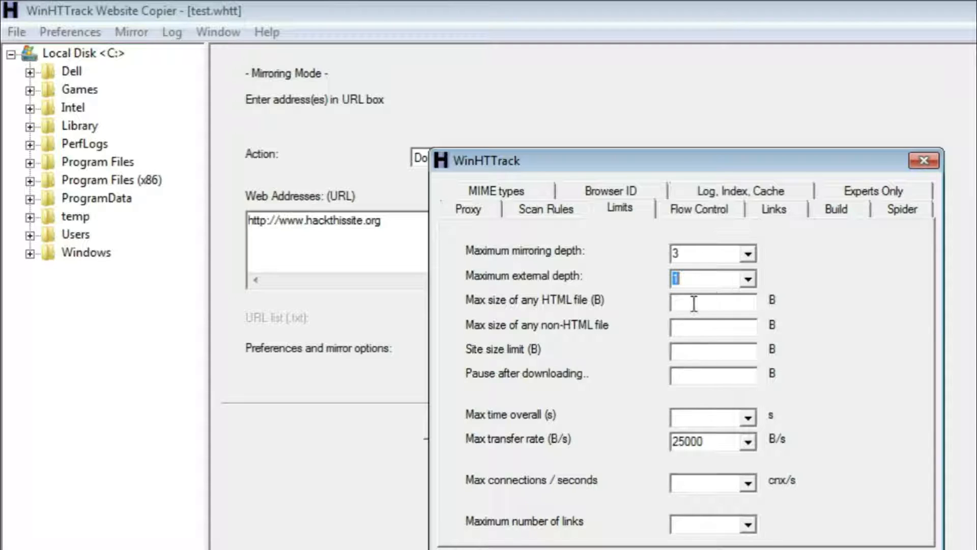
mouse_move(483, 329)
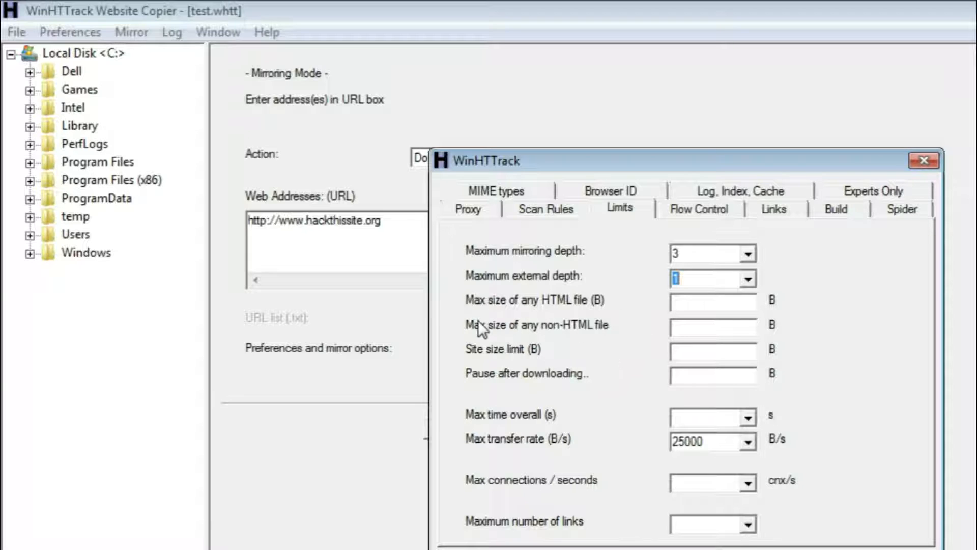
mouse_move(468, 333)
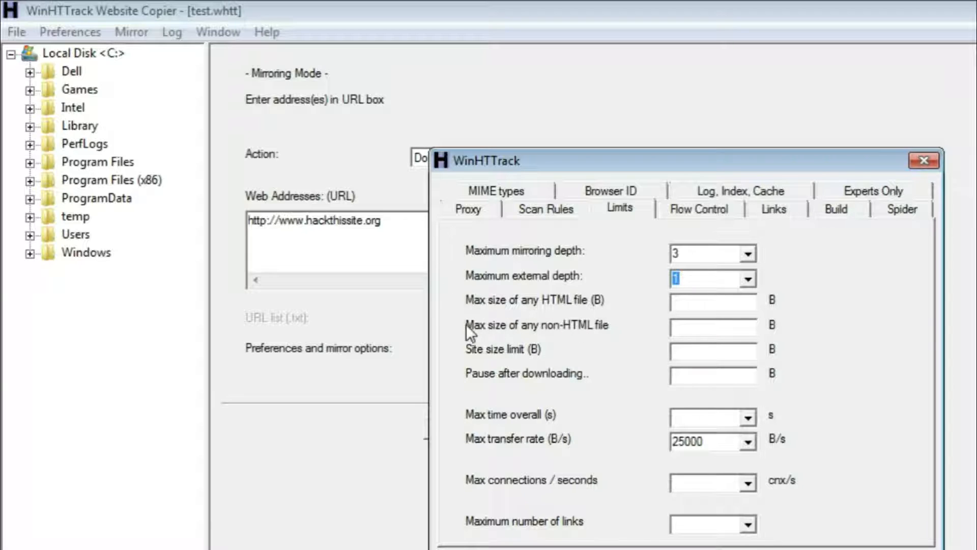
mouse_move(499, 343)
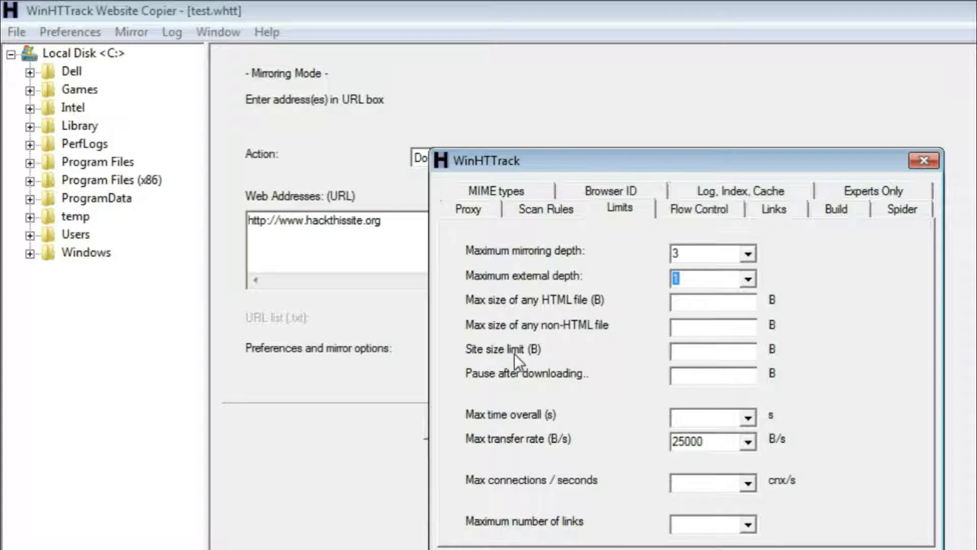
mouse_move(584, 382)
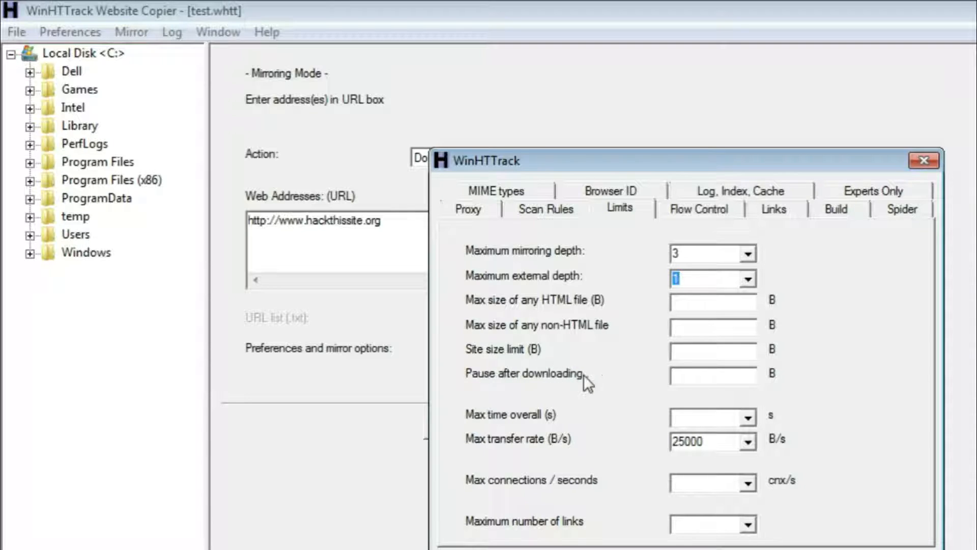
mouse_move(608, 403)
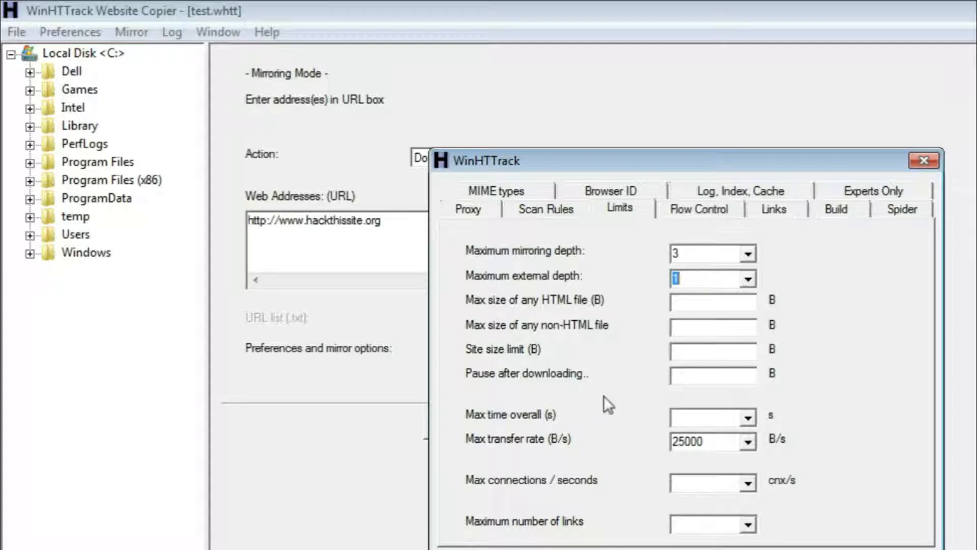
mouse_move(492, 424)
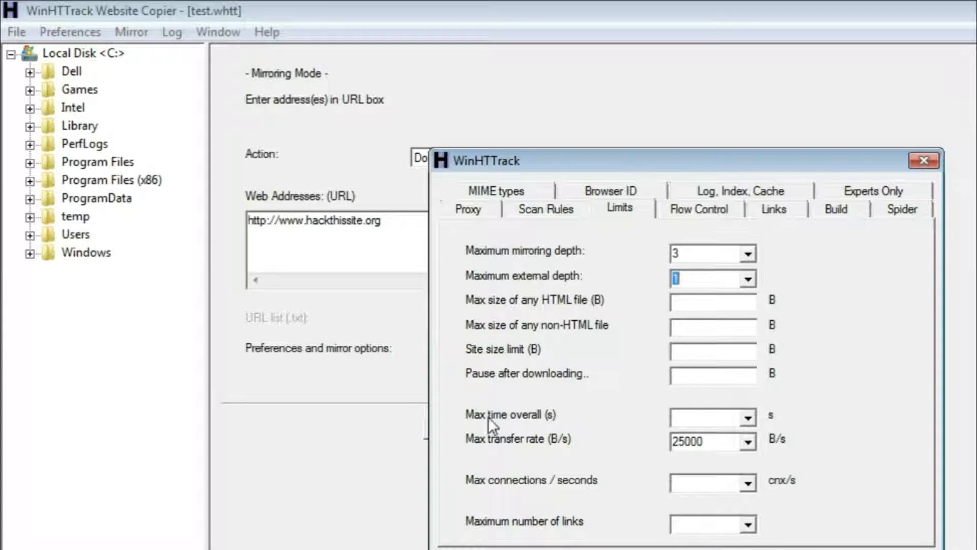
mouse_move(755, 431)
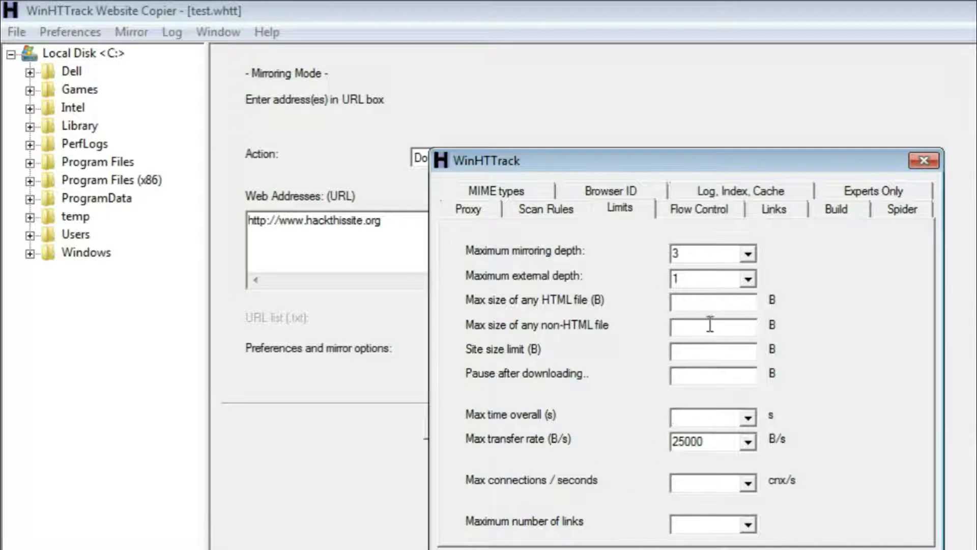
click(699, 209)
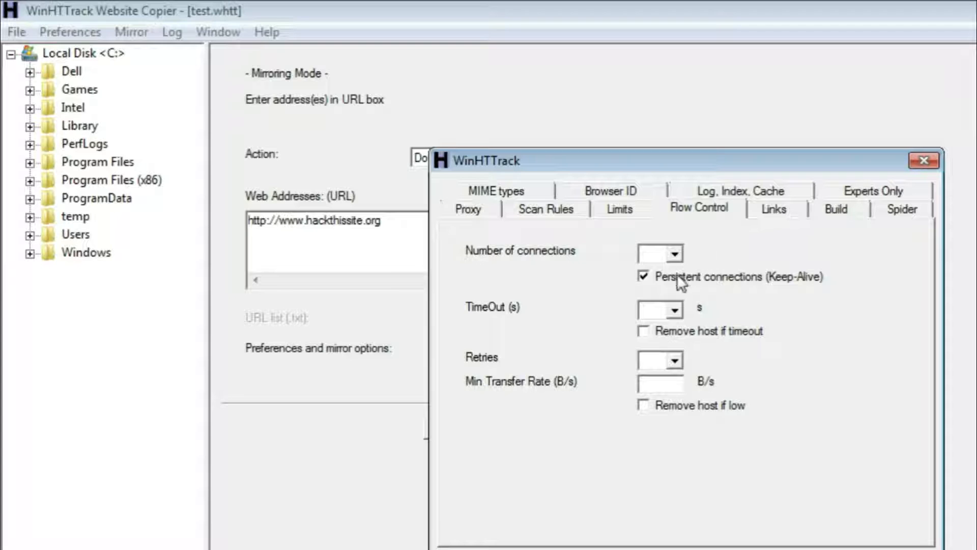
Step: Set the Flow Control timeout to 1200 seconds and move to the Links settings
click(678, 310)
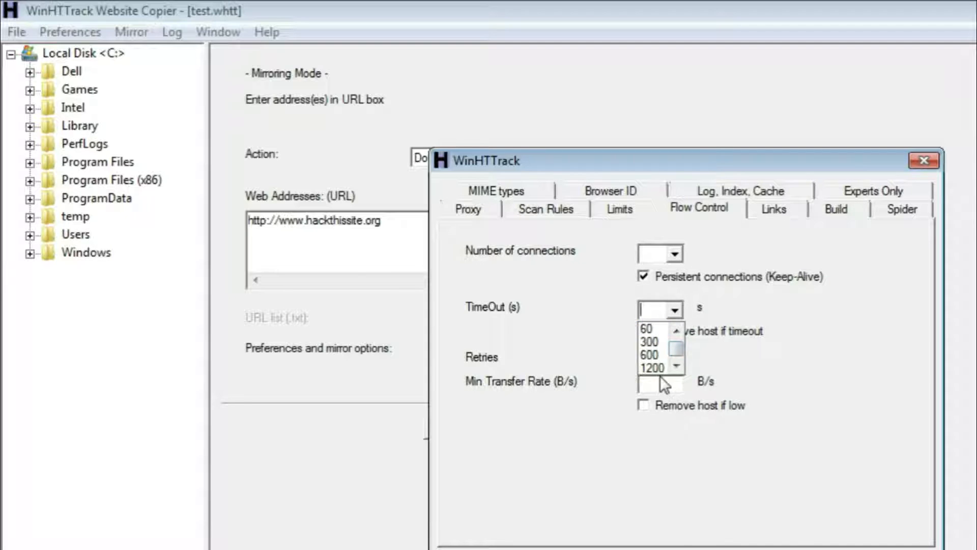
click(650, 368)
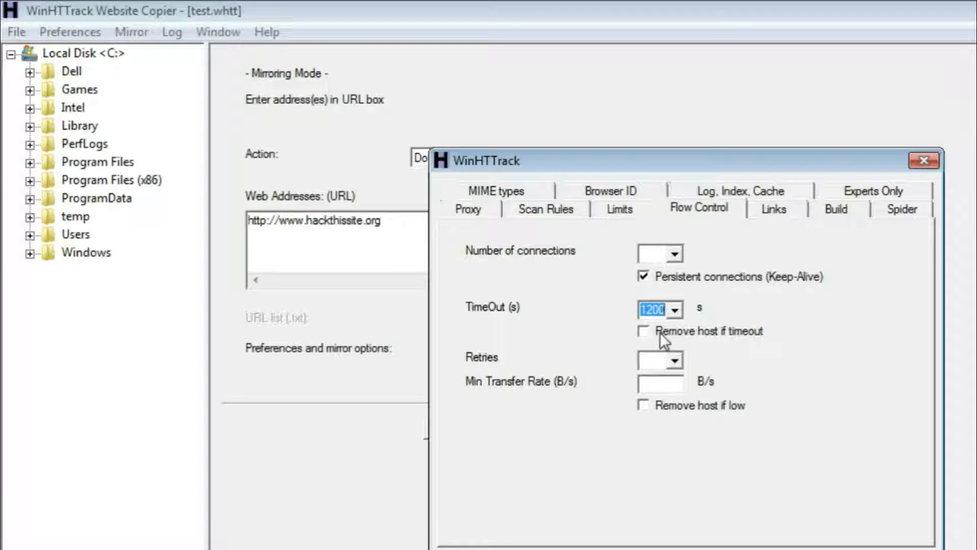
mouse_move(676, 298)
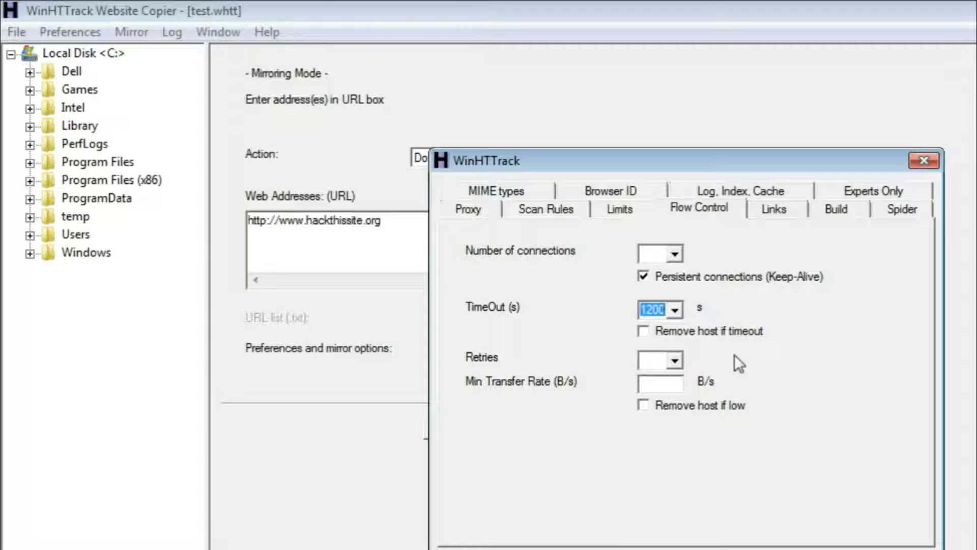
click(773, 209)
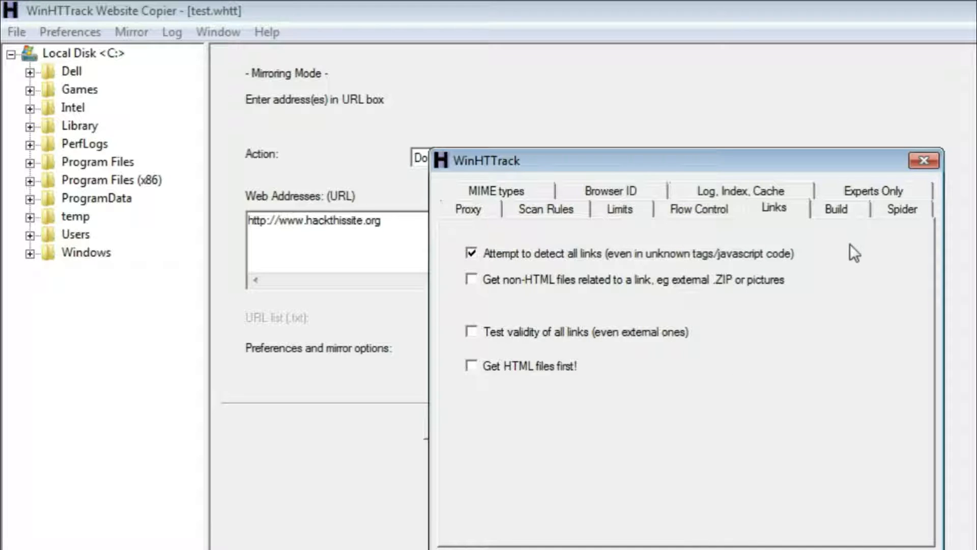
mouse_move(574, 268)
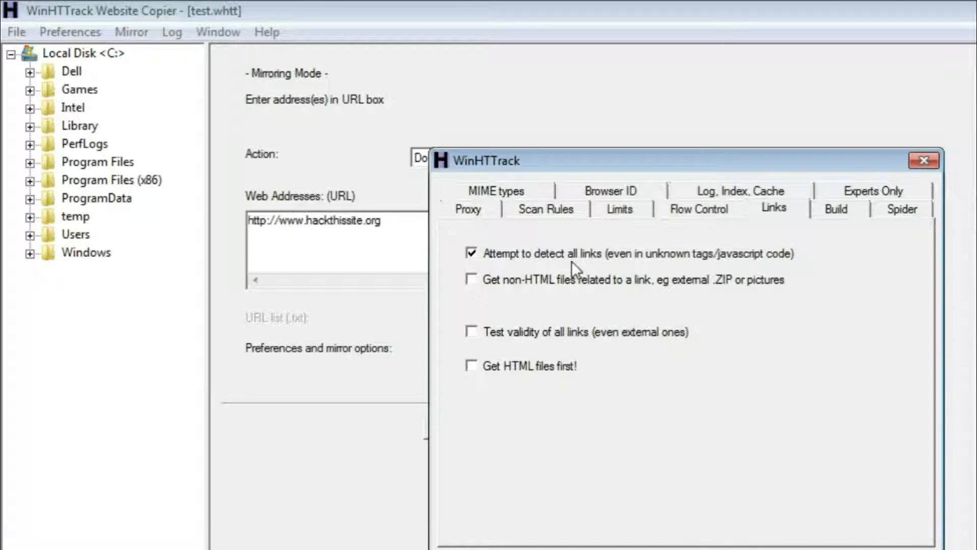
mouse_move(585, 266)
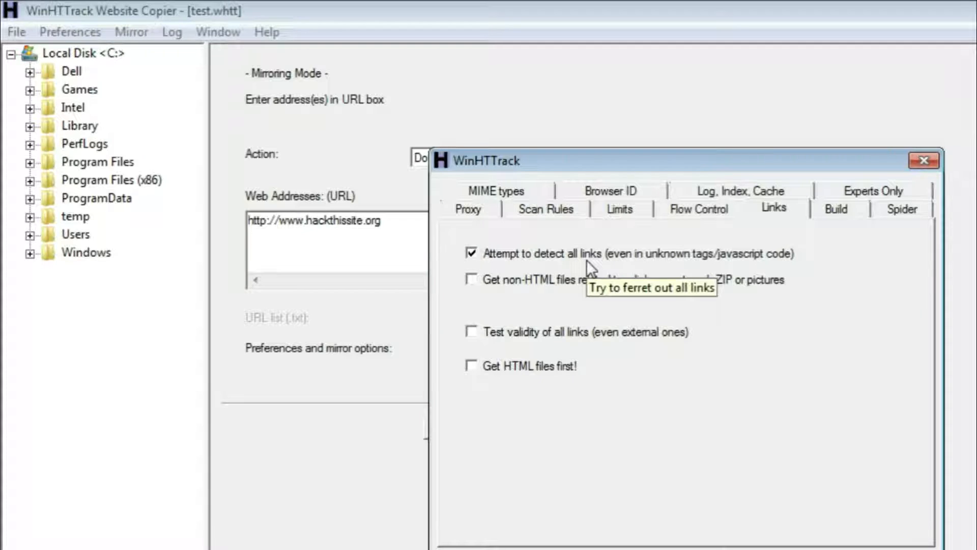
mouse_move(659, 295)
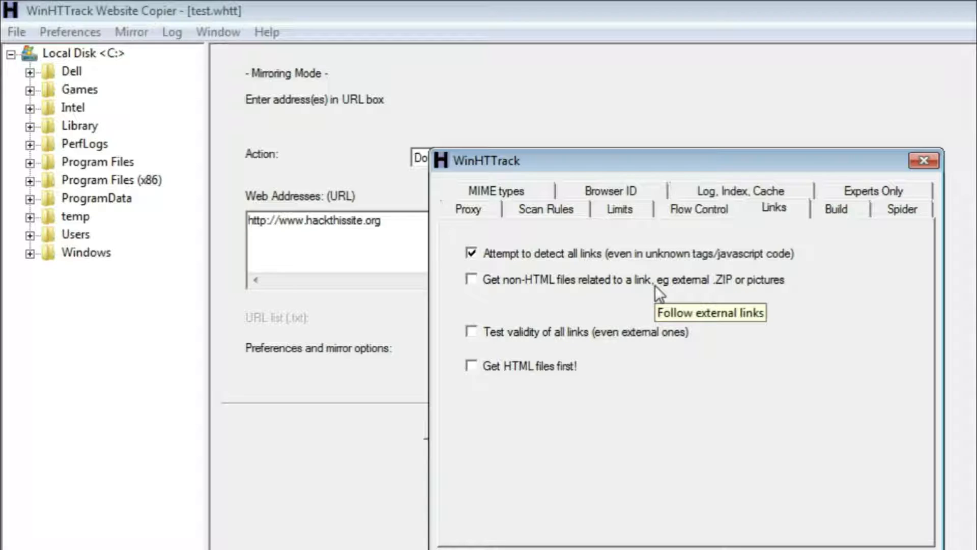
mouse_move(564, 271)
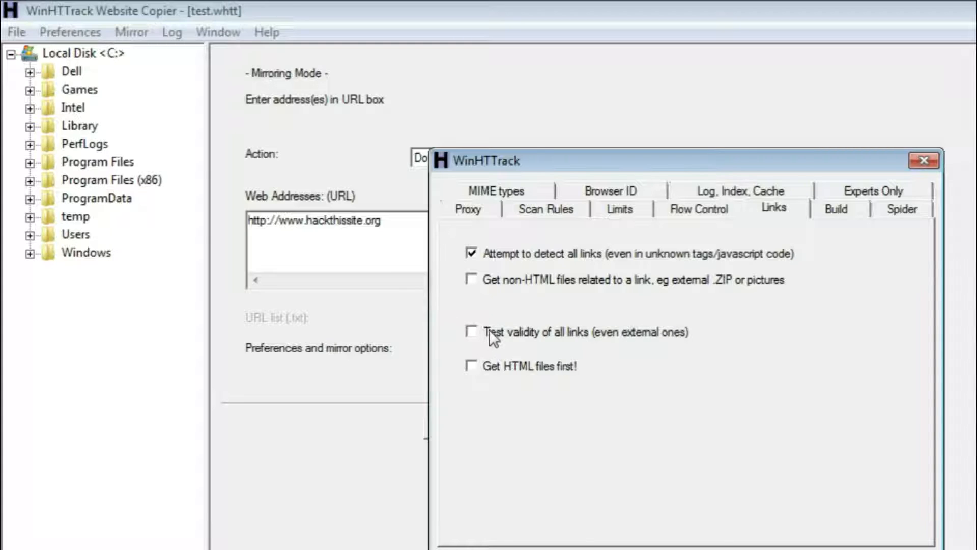
mouse_move(526, 349)
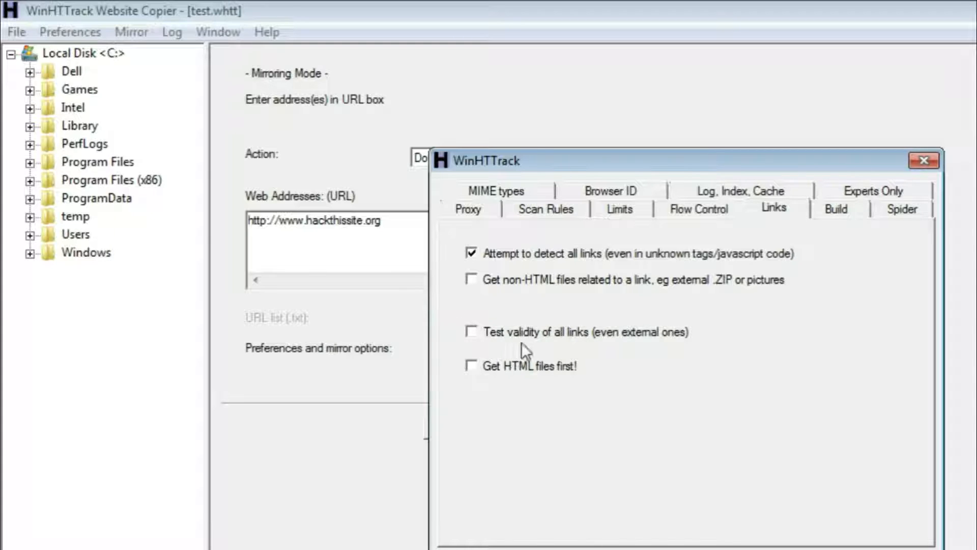
mouse_move(676, 343)
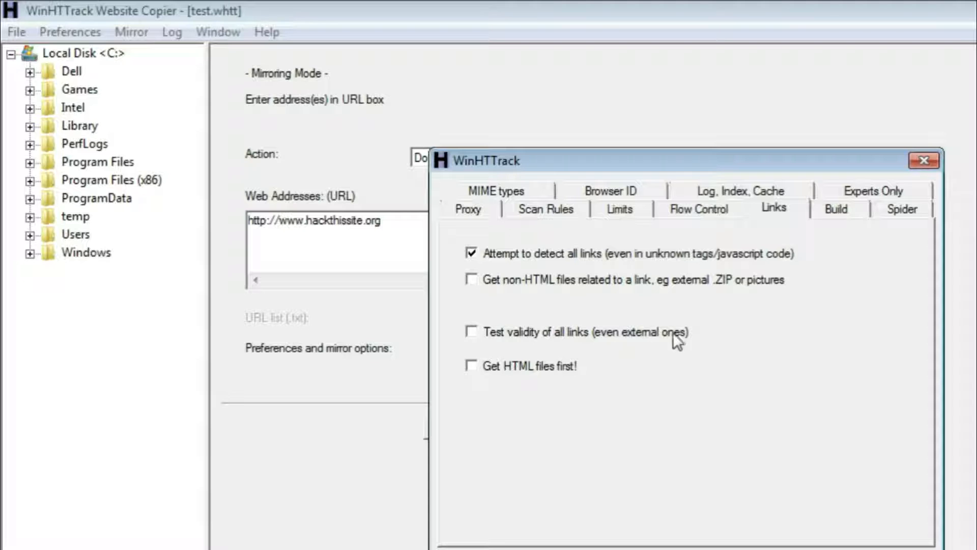
mouse_move(593, 309)
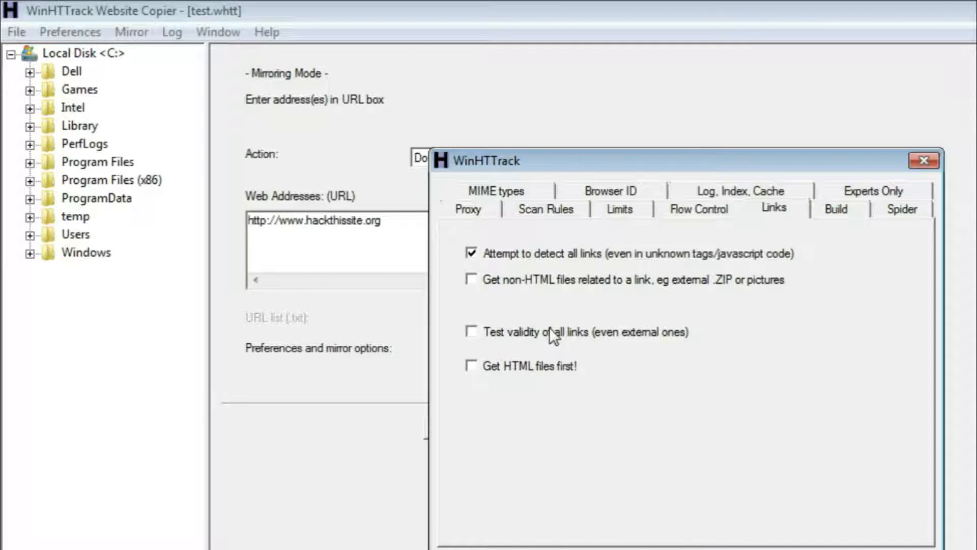
mouse_move(553, 331)
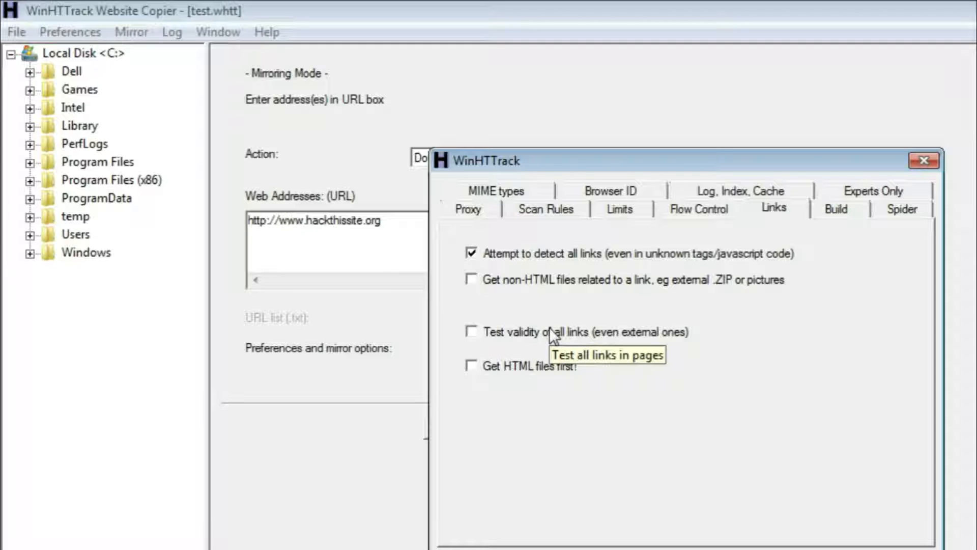
mouse_move(538, 345)
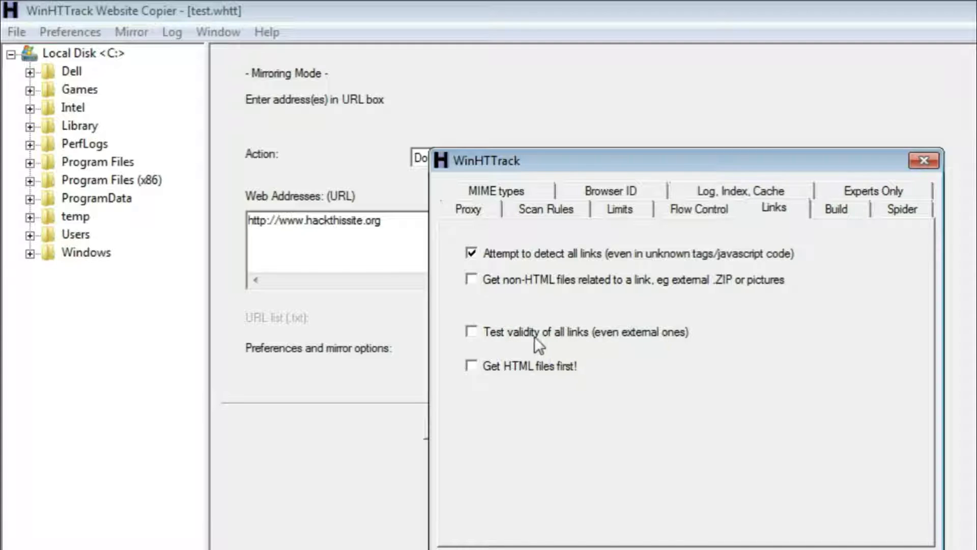
mouse_move(485, 379)
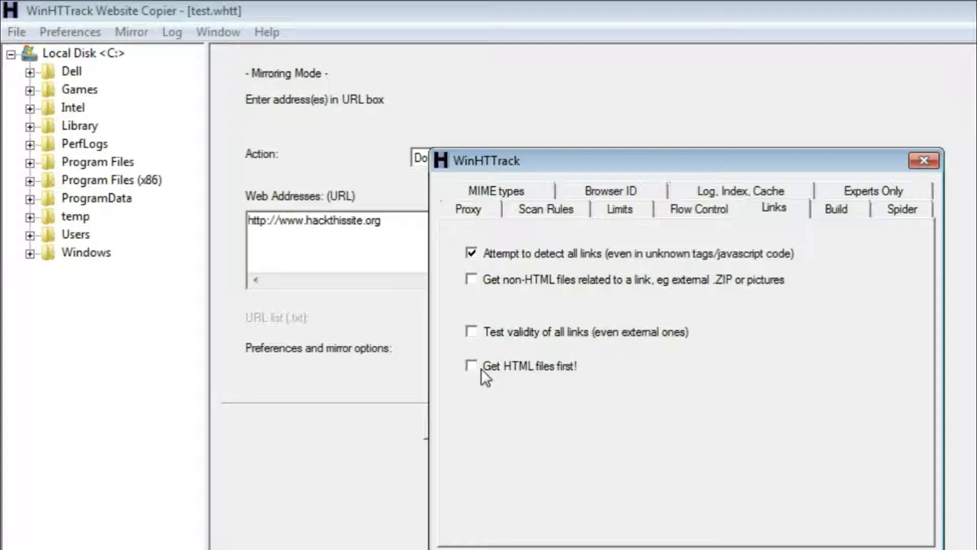
mouse_move(562, 377)
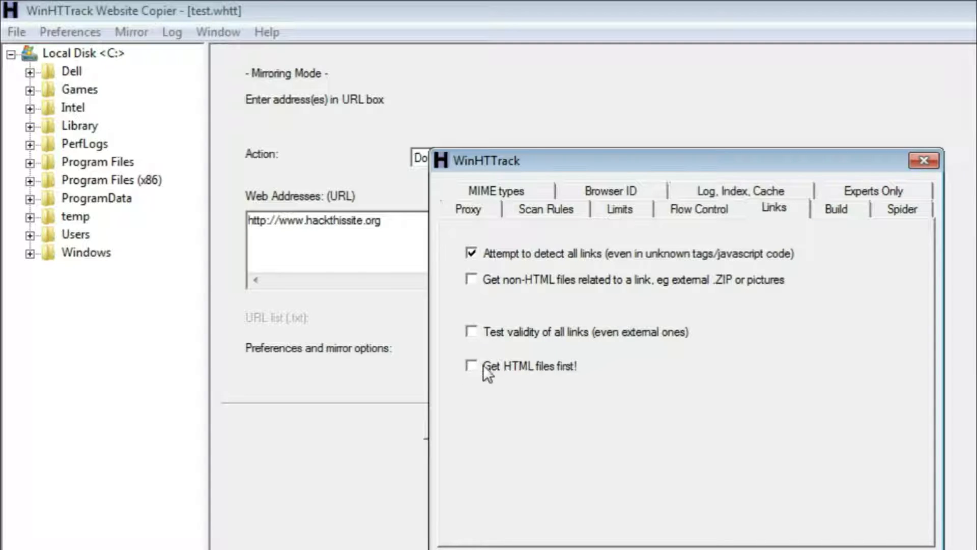
mouse_move(566, 369)
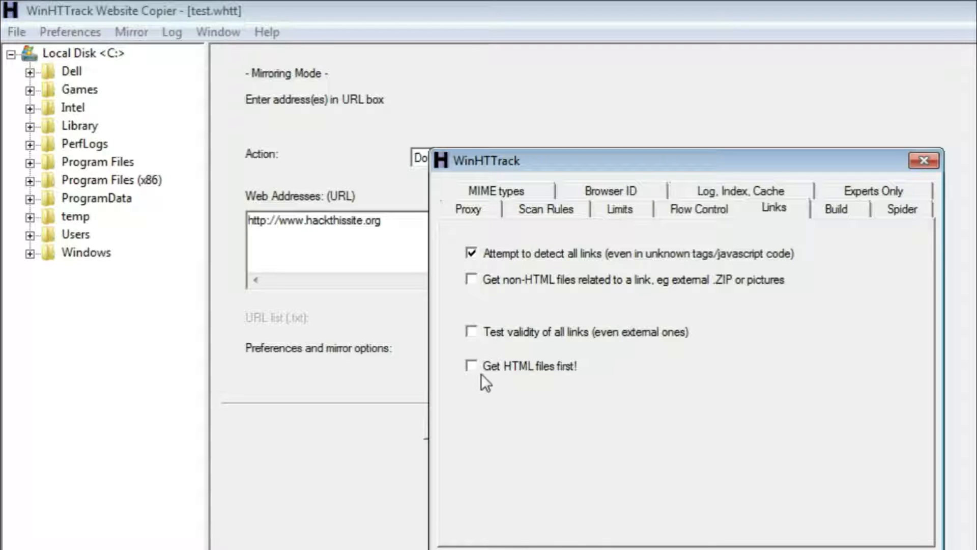
mouse_move(529, 374)
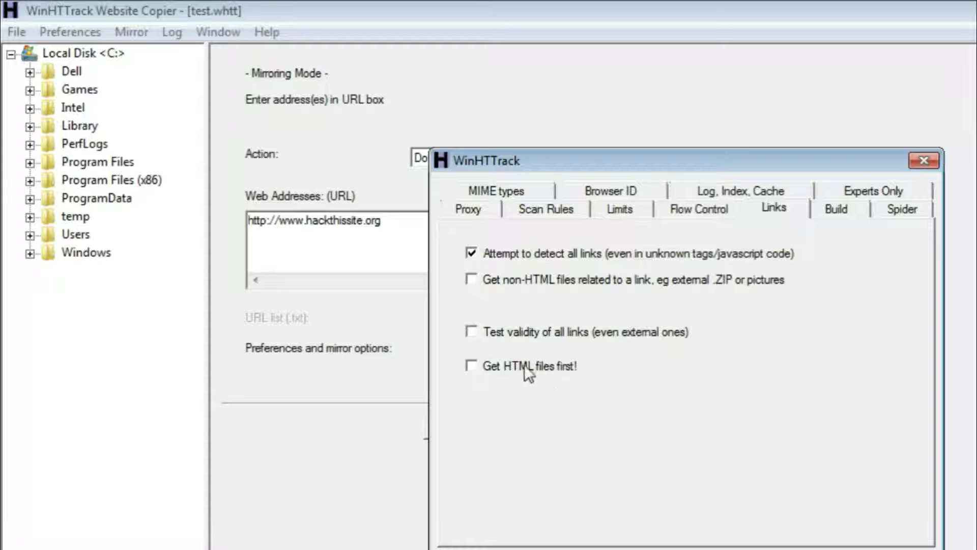
mouse_move(512, 381)
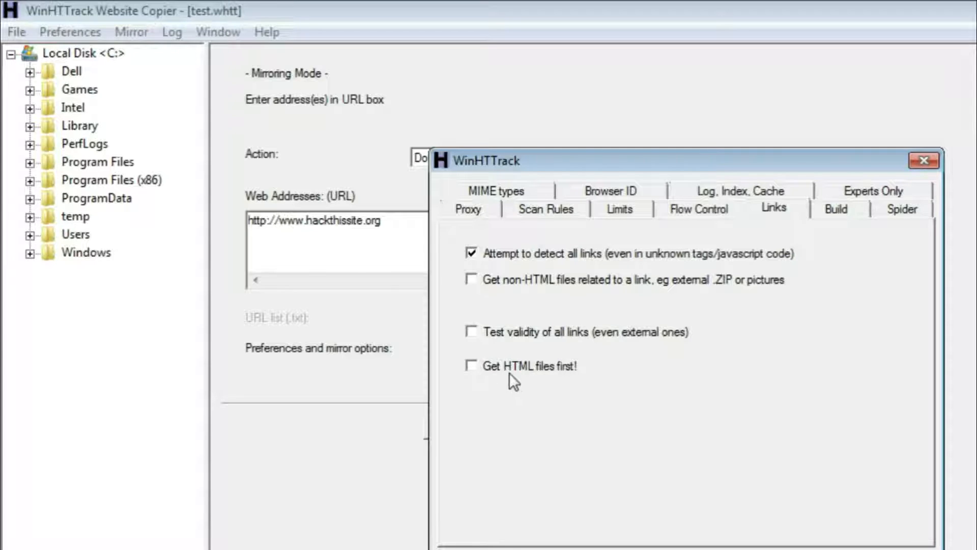
Step: Browse the Build local structure types and keep Site-structure (default)
click(837, 208)
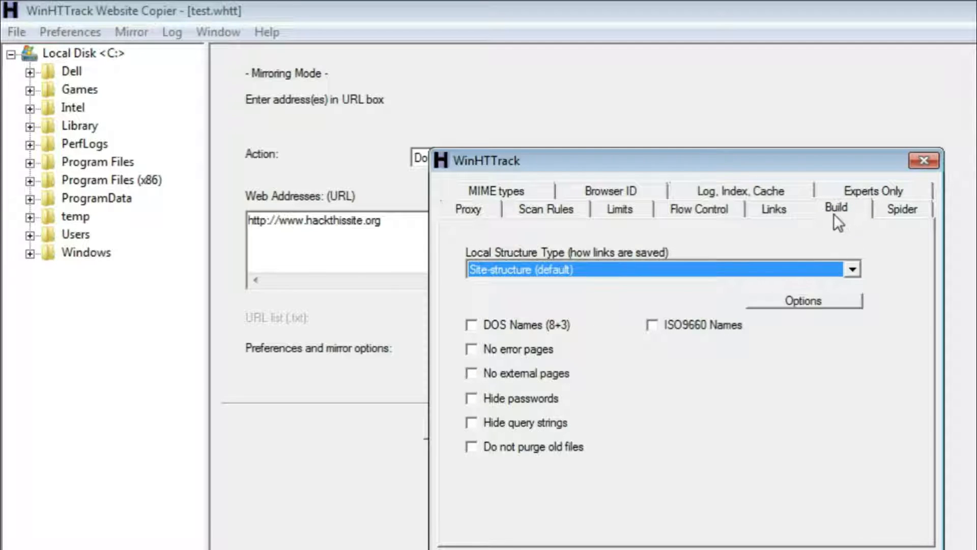
click(852, 269)
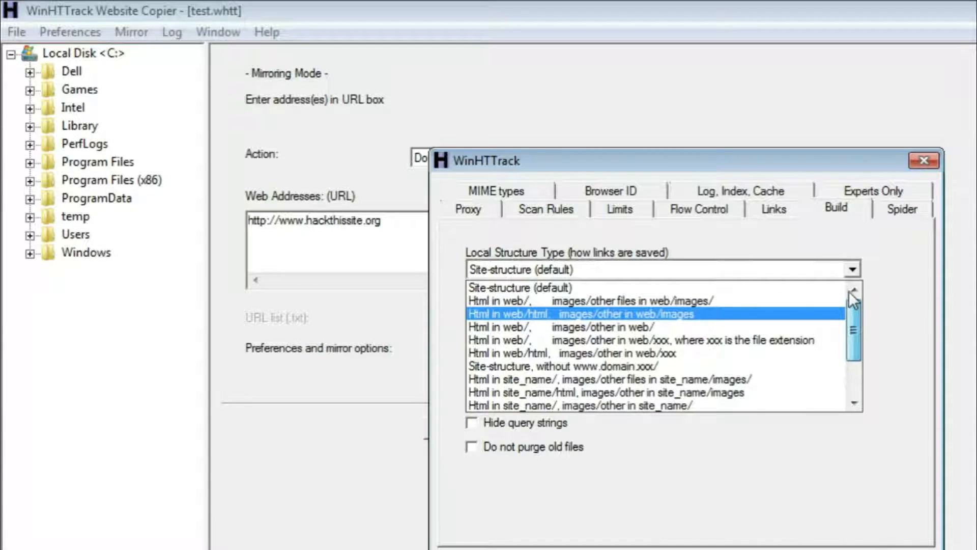
click(517, 287)
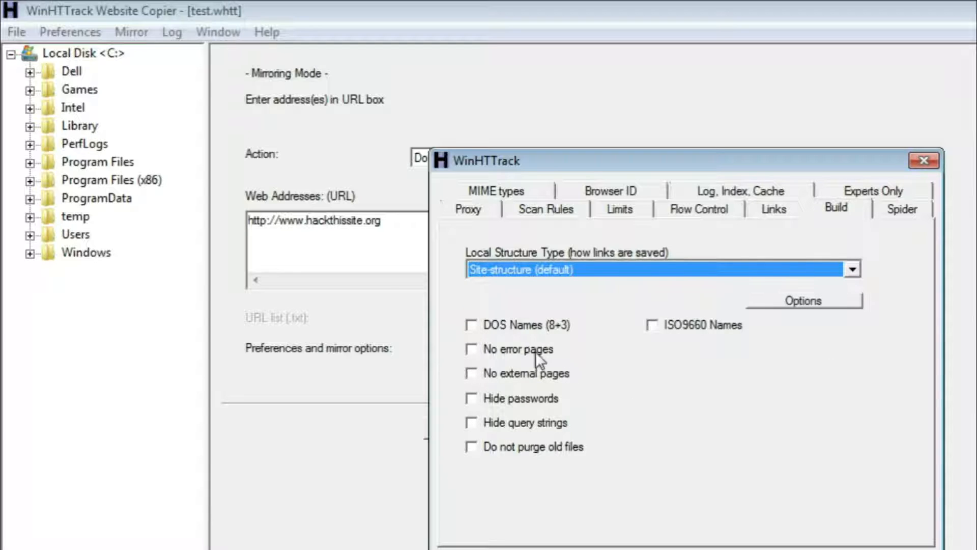
click(852, 269)
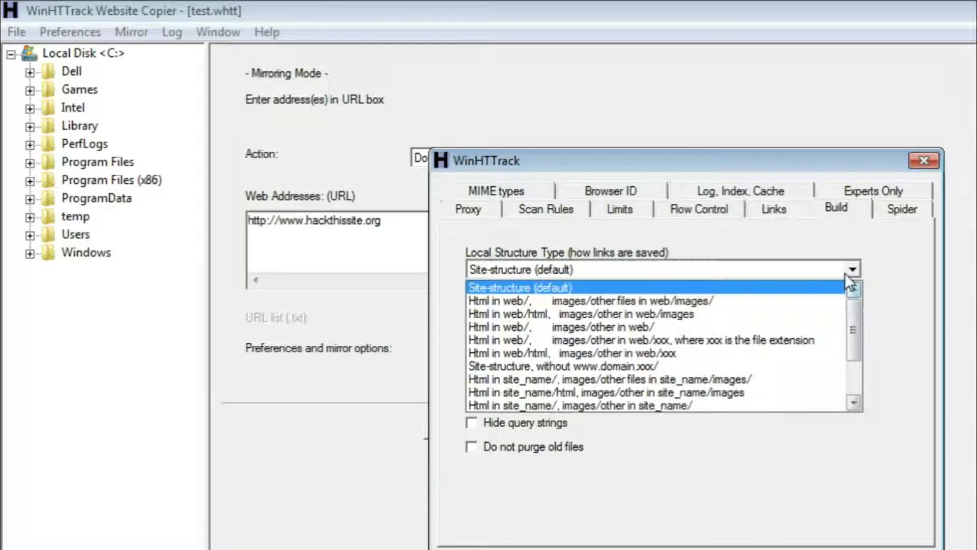
click(517, 287)
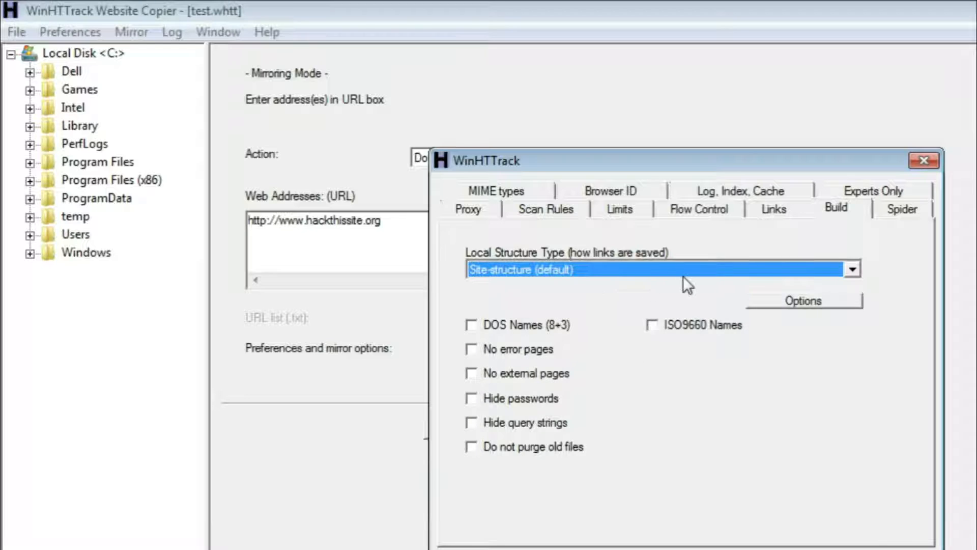
mouse_move(579, 359)
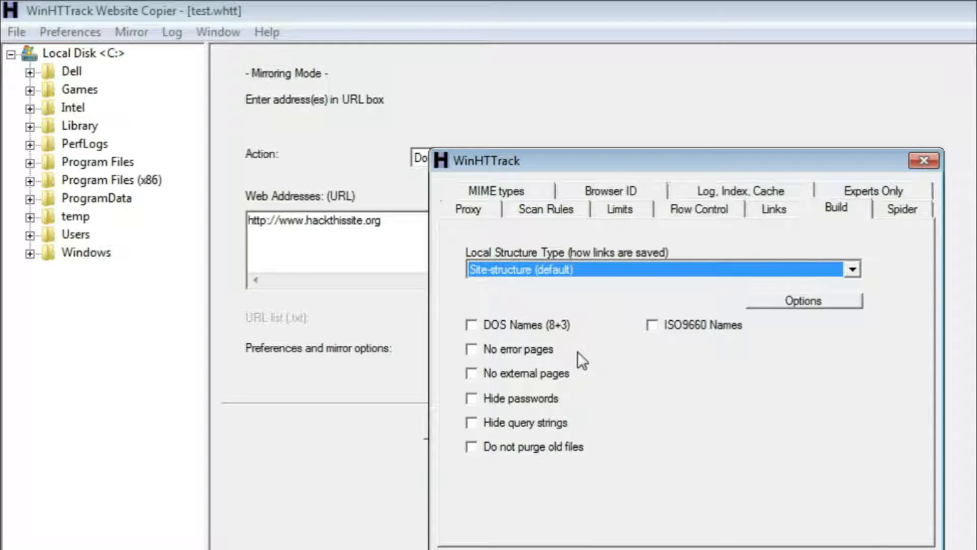
mouse_move(563, 329)
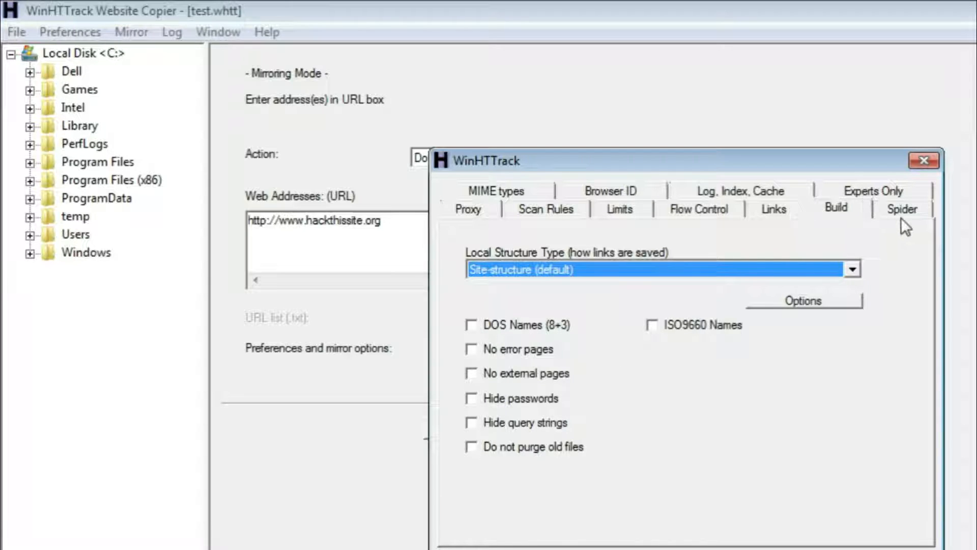
Step: Show the Spider settings with robots.txt rules set to ignored
click(901, 208)
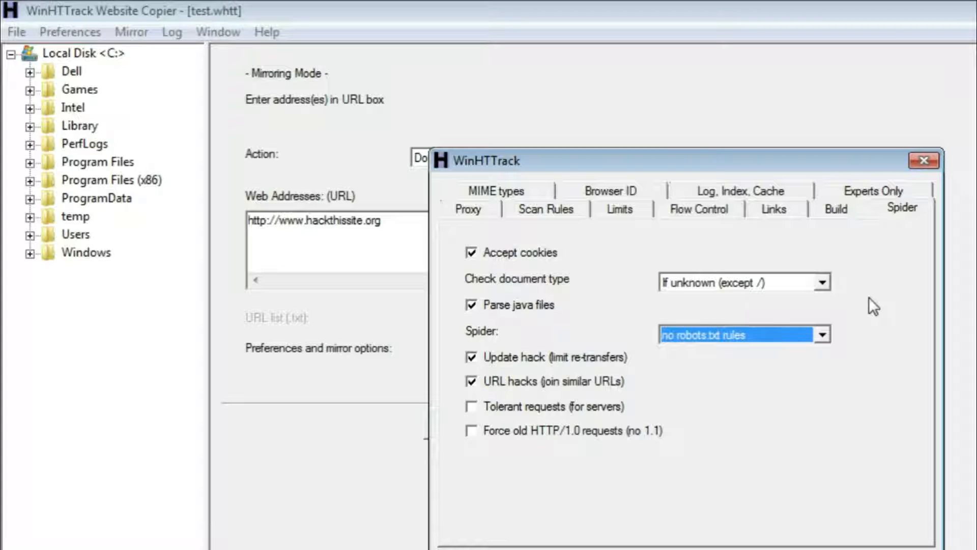
mouse_move(861, 198)
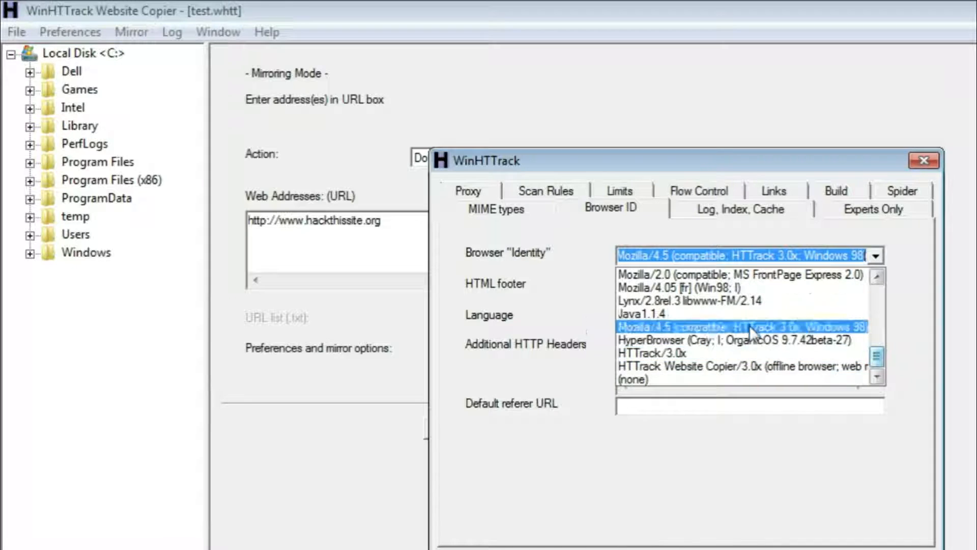
Step: Set the browser identity to Lynx/2.8rel.3 libwww-FM/2.14 and confirm the mirror options
click(643, 313)
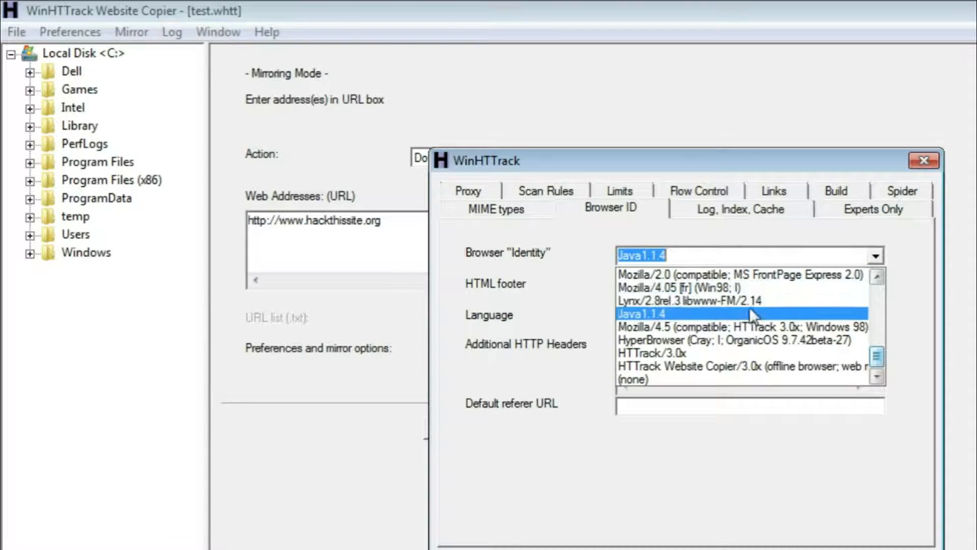
click(693, 301)
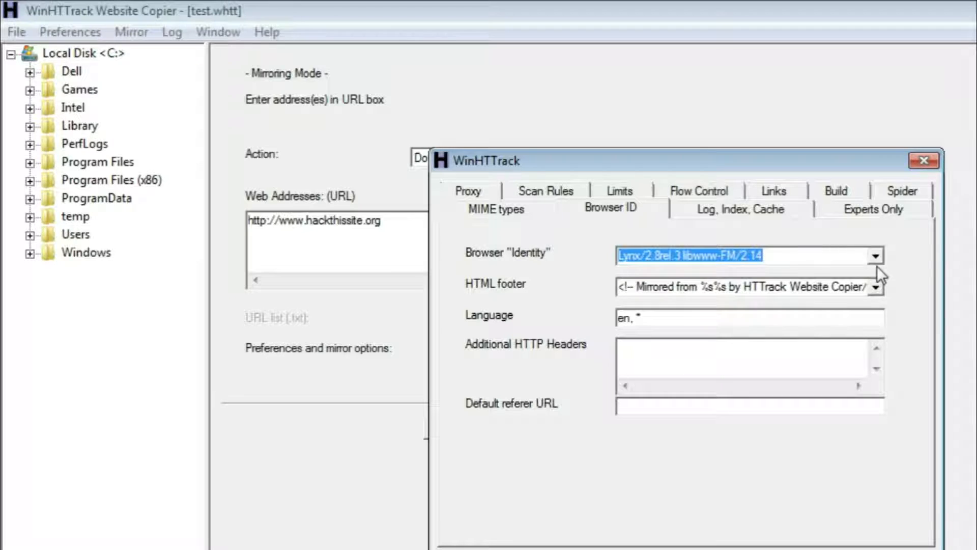
click(877, 256)
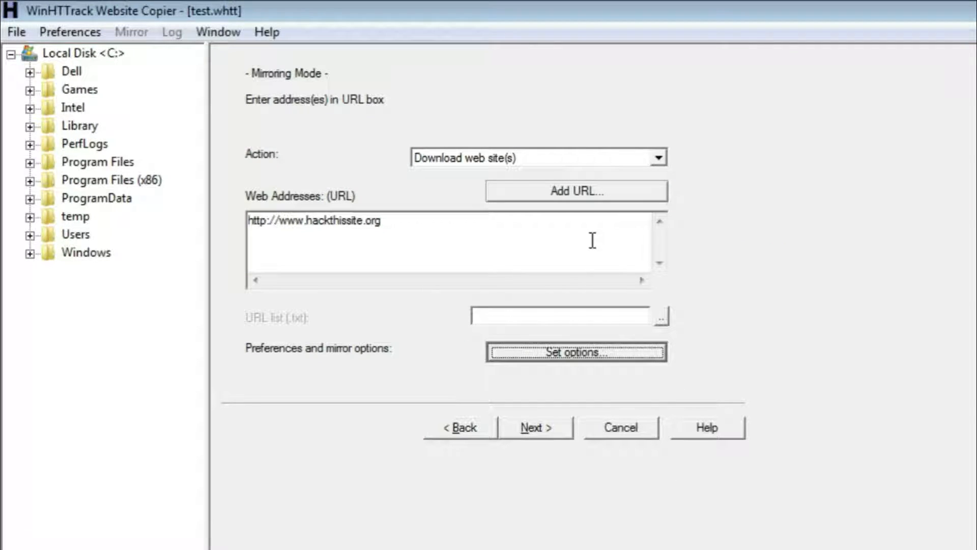
click(535, 426)
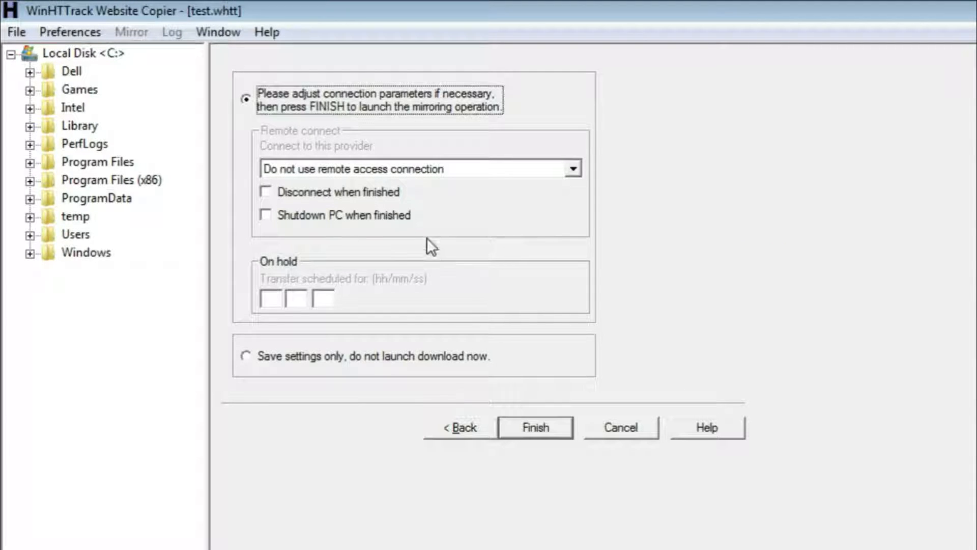
mouse_move(350, 330)
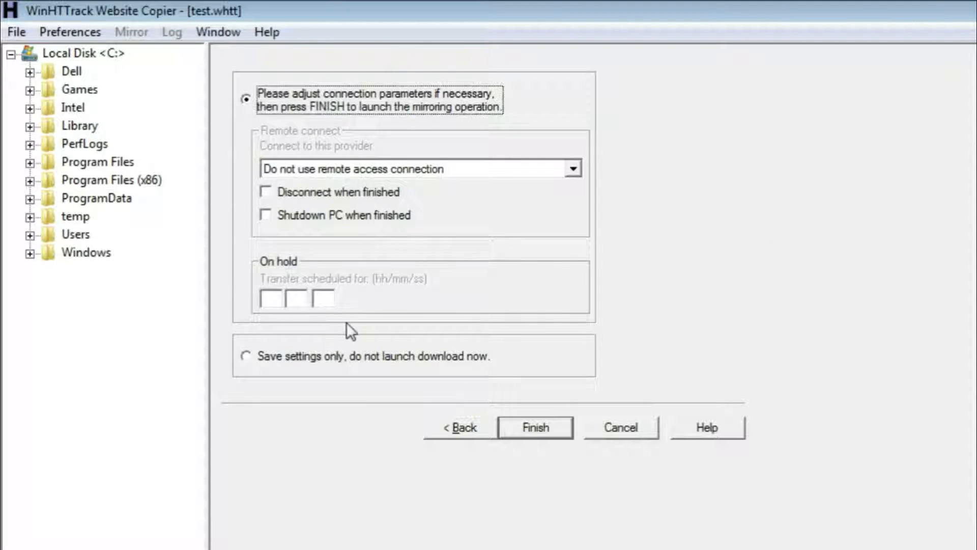
click(533, 427)
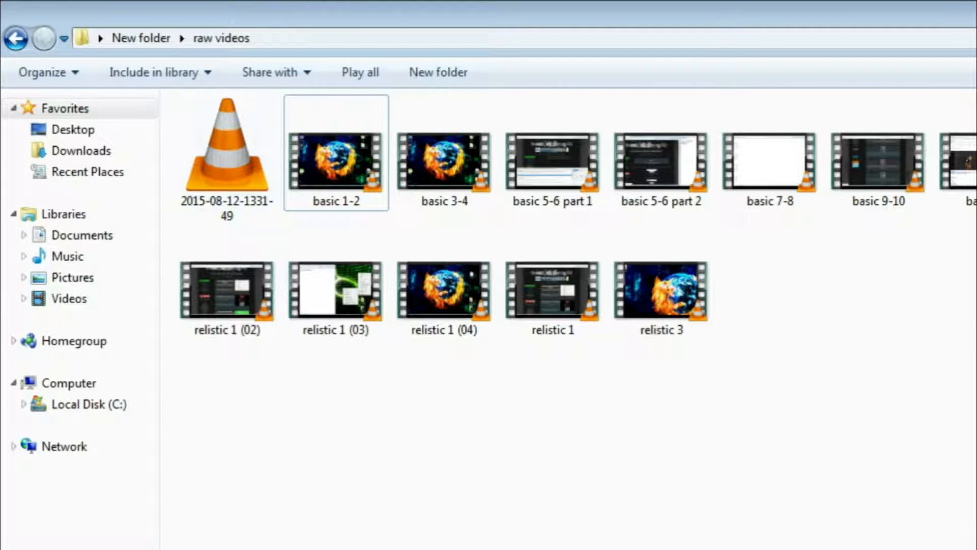
click(88, 404)
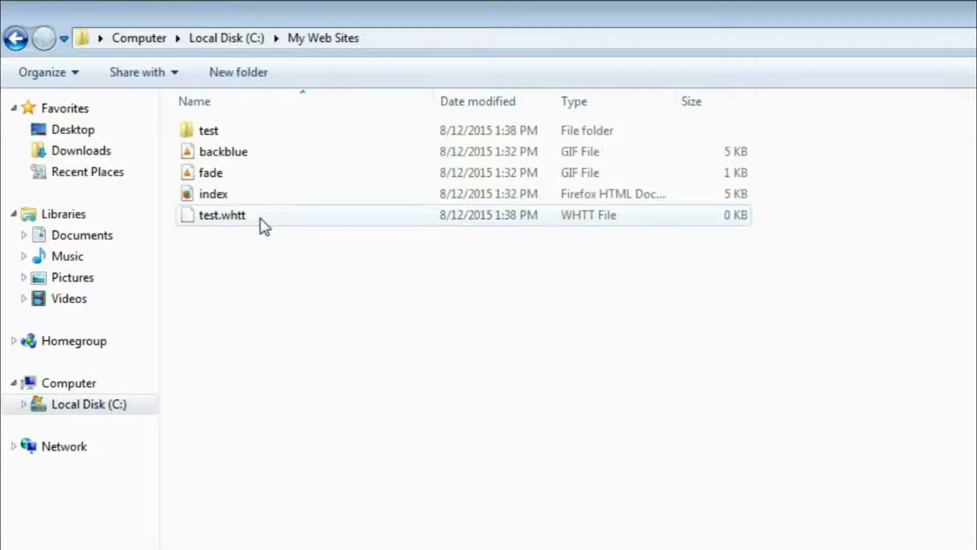
double_click(207, 129)
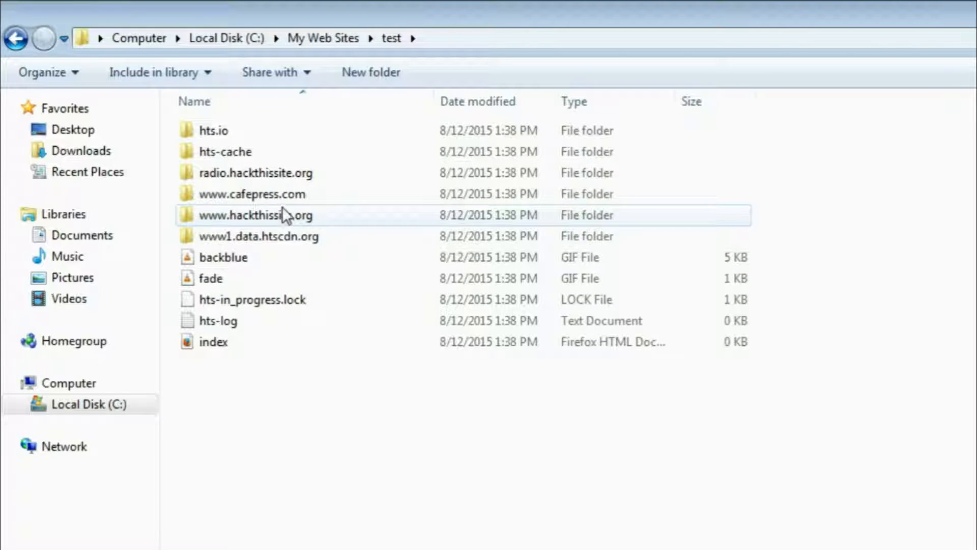
click(252, 215)
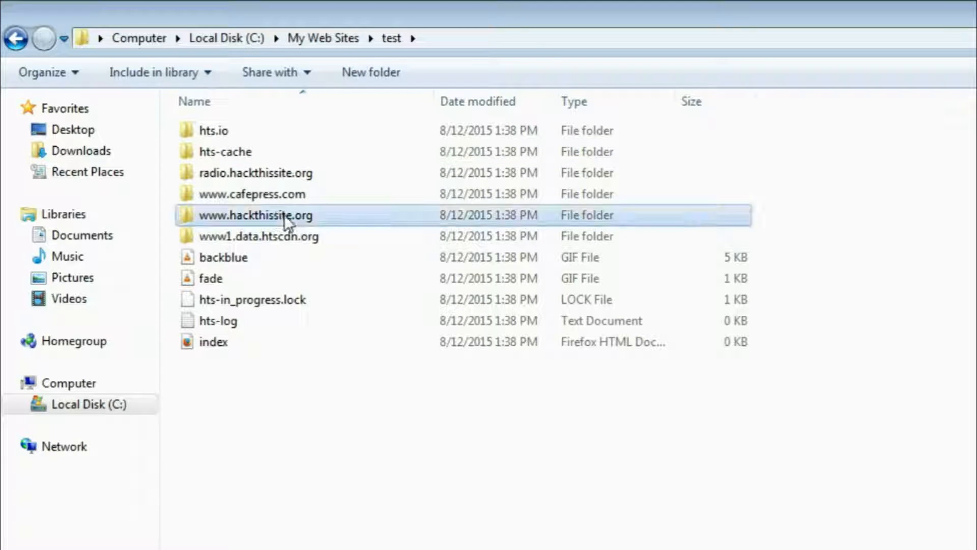
double_click(253, 214)
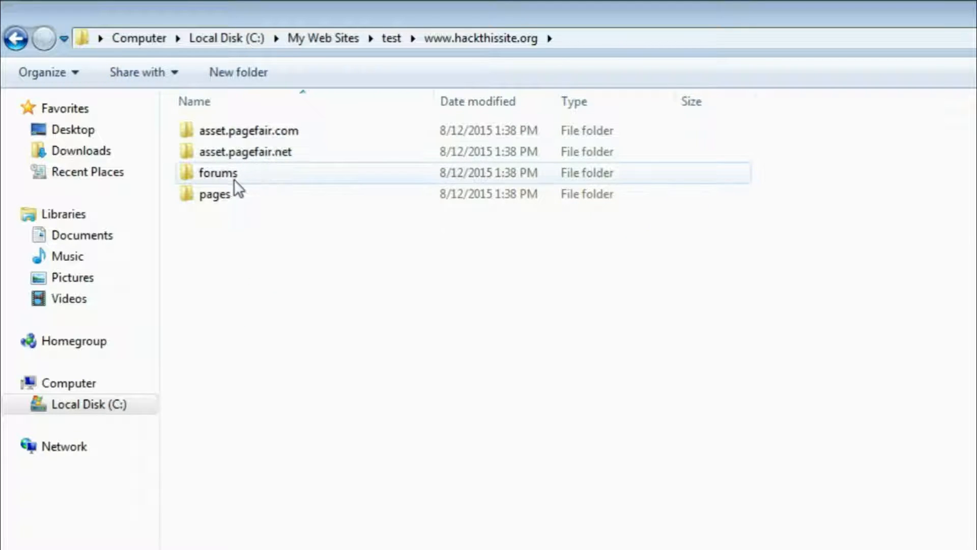
double_click(214, 193)
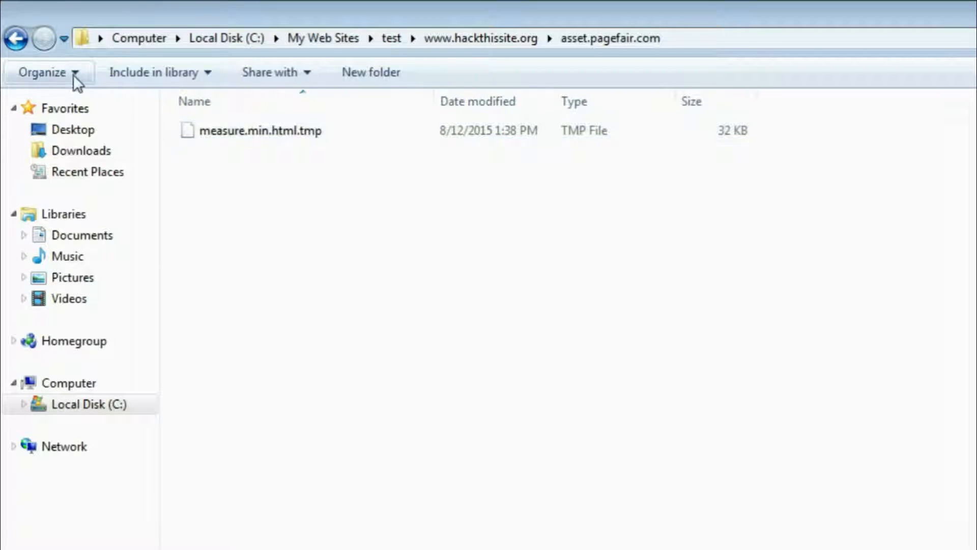
click(16, 37)
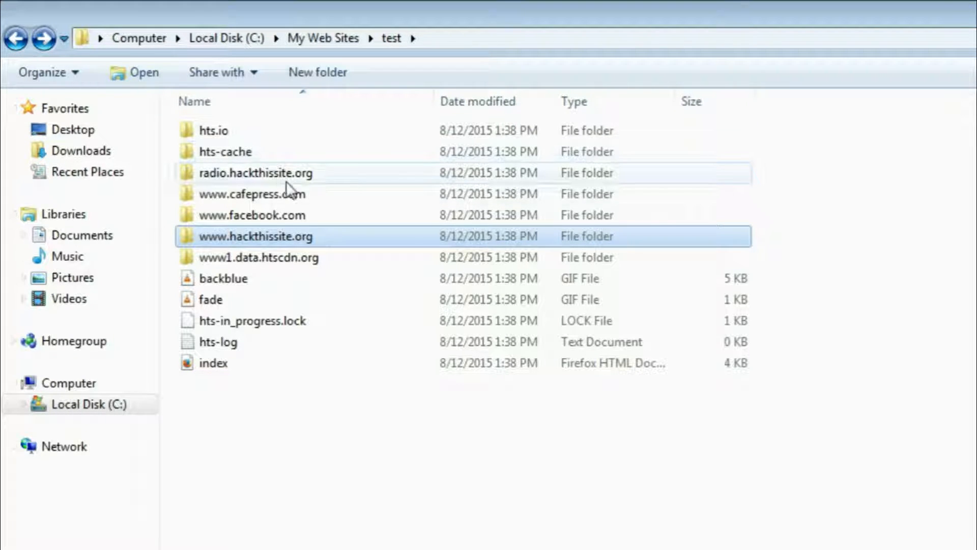
double_click(251, 215)
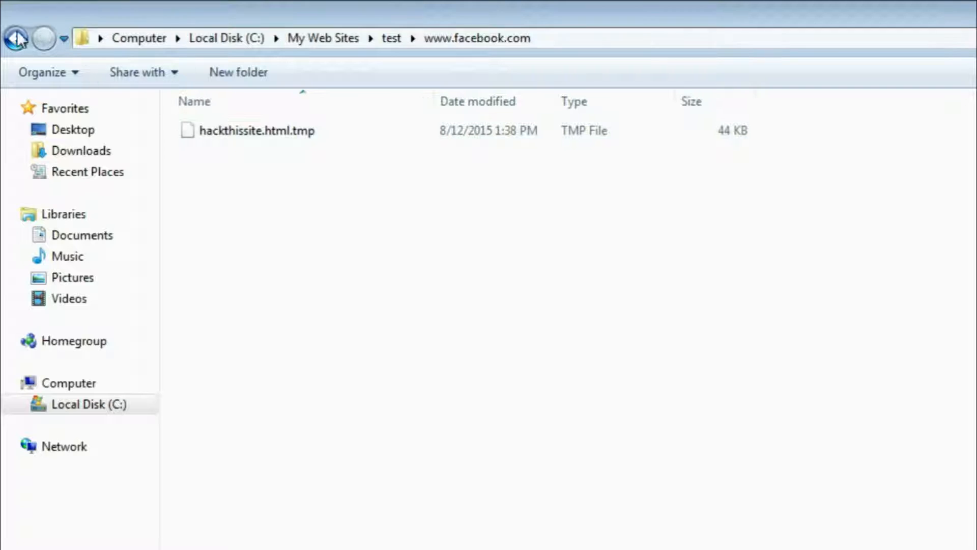
click(15, 38)
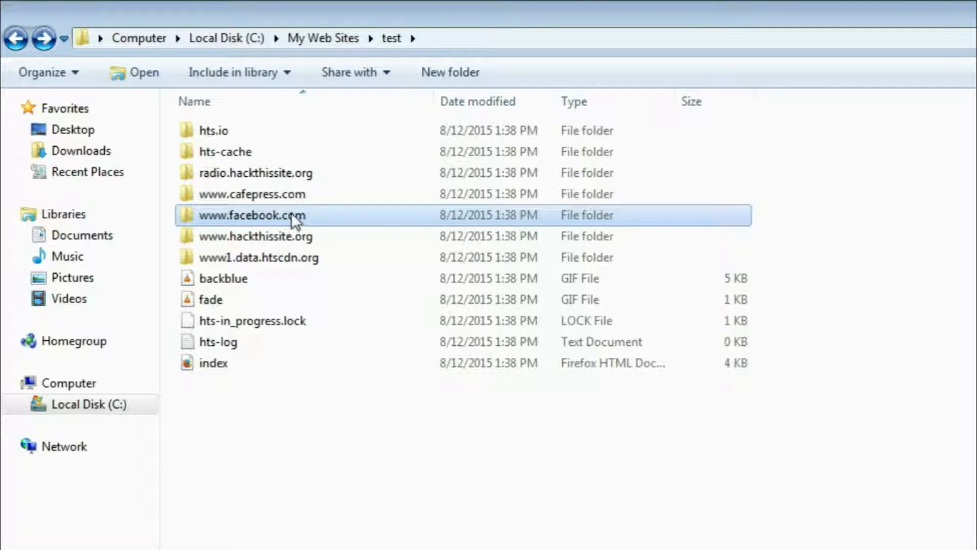
mouse_move(303, 236)
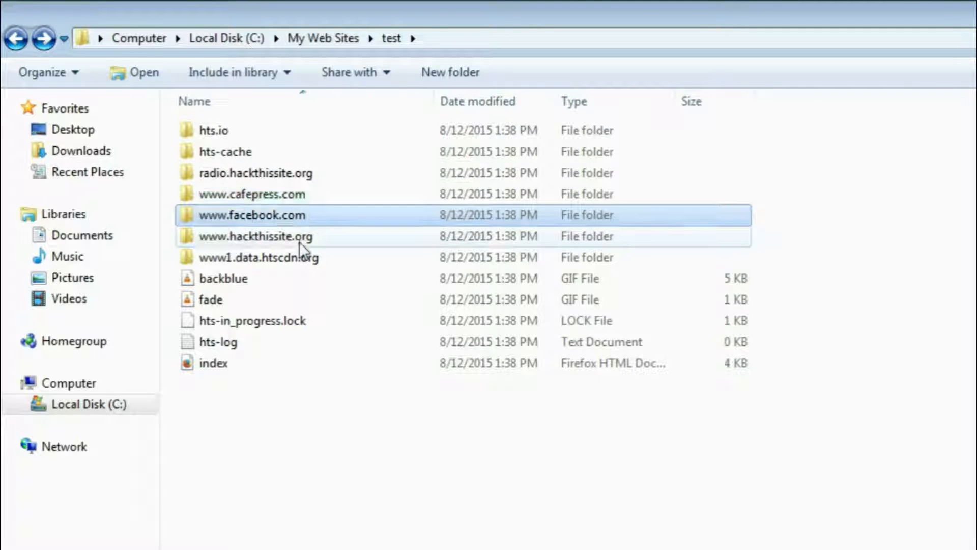
click(274, 257)
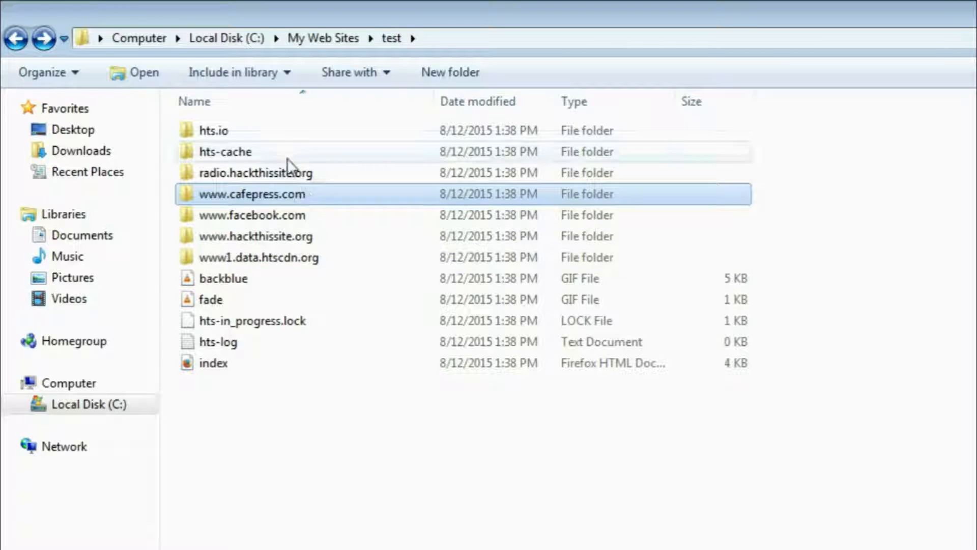
mouse_move(300, 201)
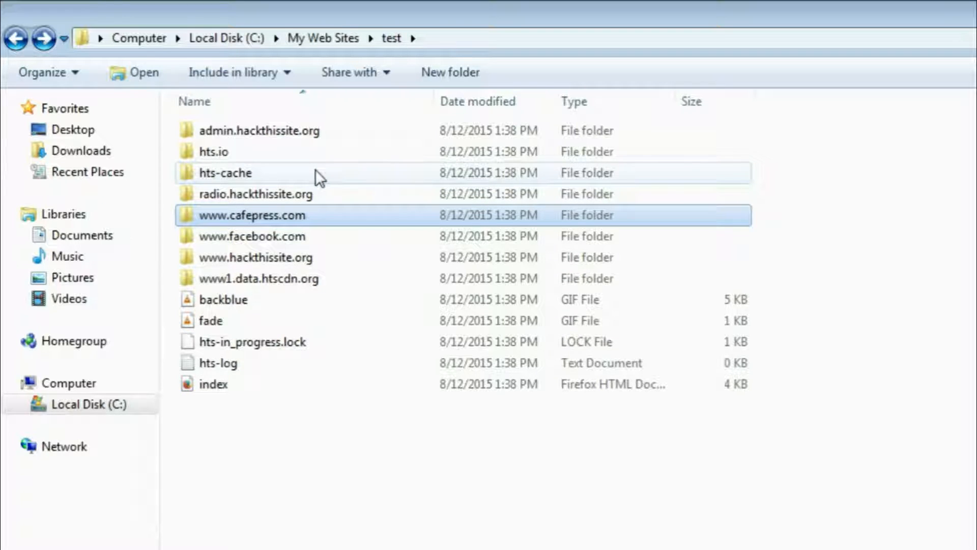
mouse_move(226, 137)
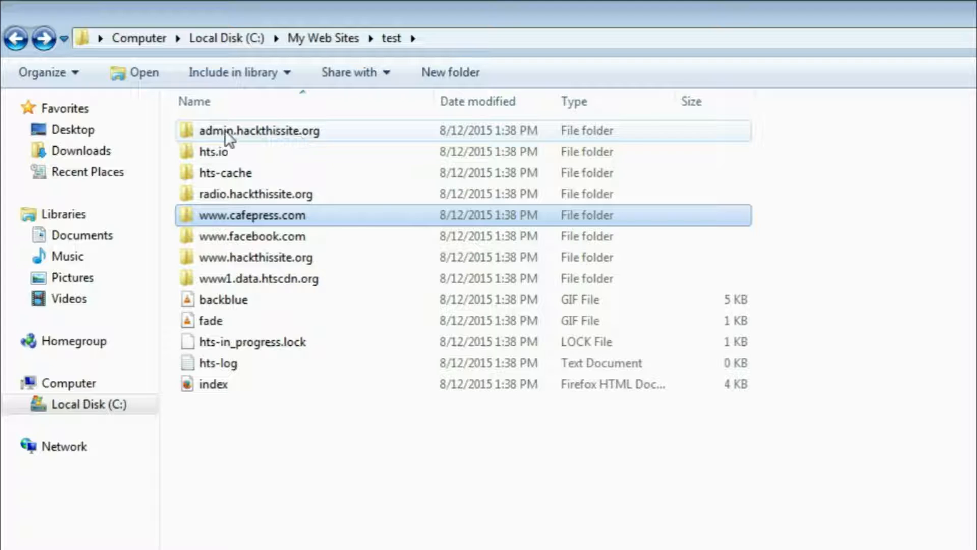
double_click(265, 130)
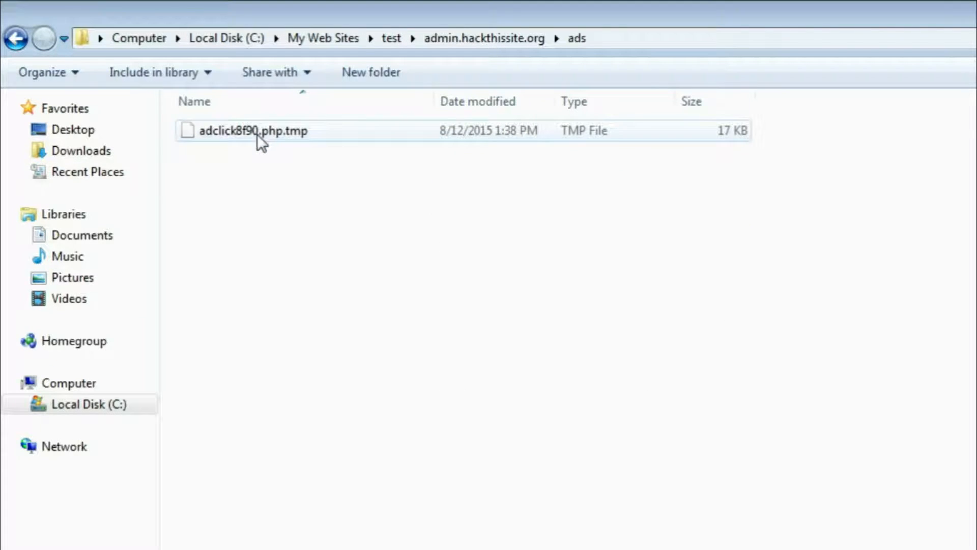
click(15, 38)
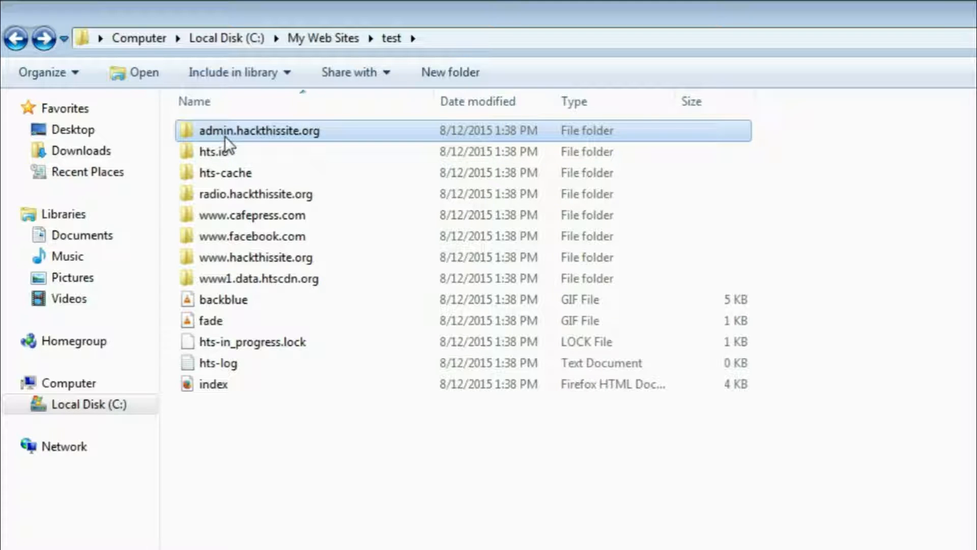
mouse_move(327, 150)
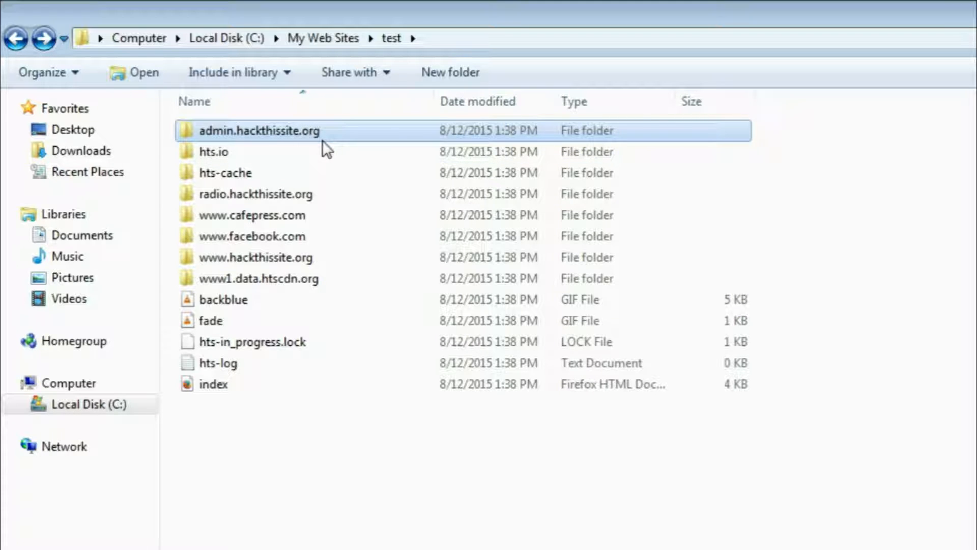